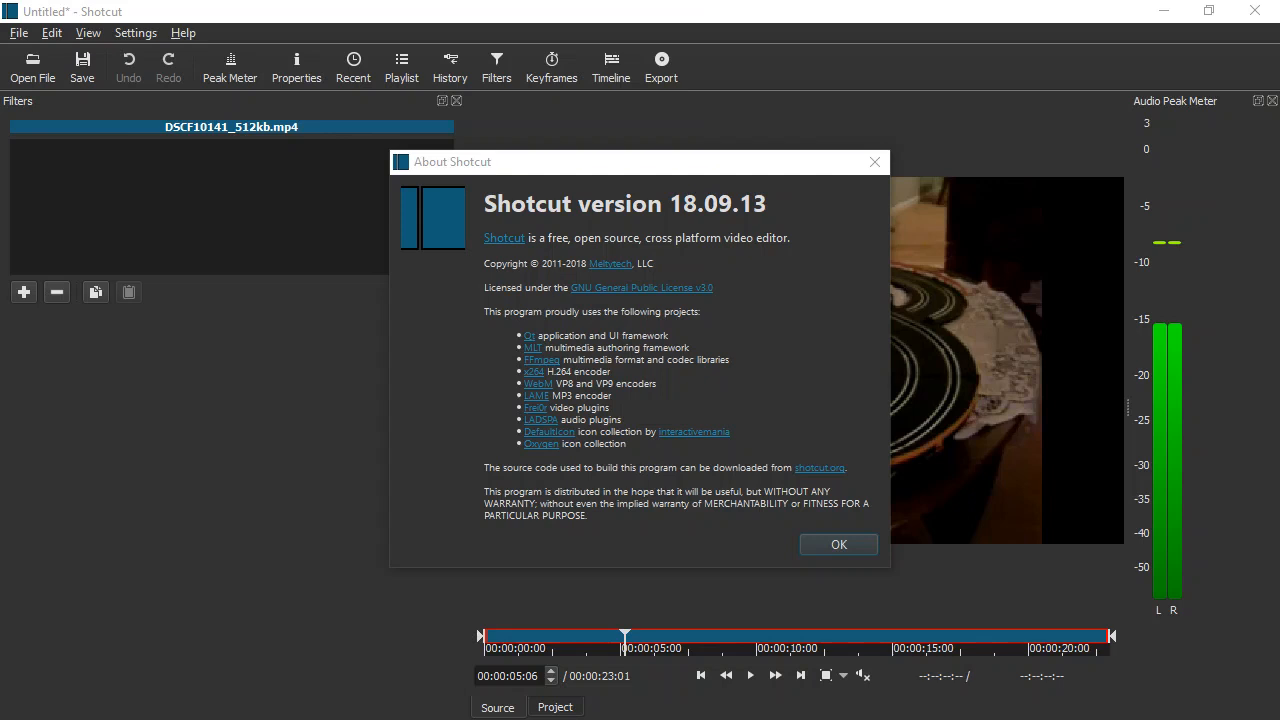
pyautogui.moveTo(430, 544)
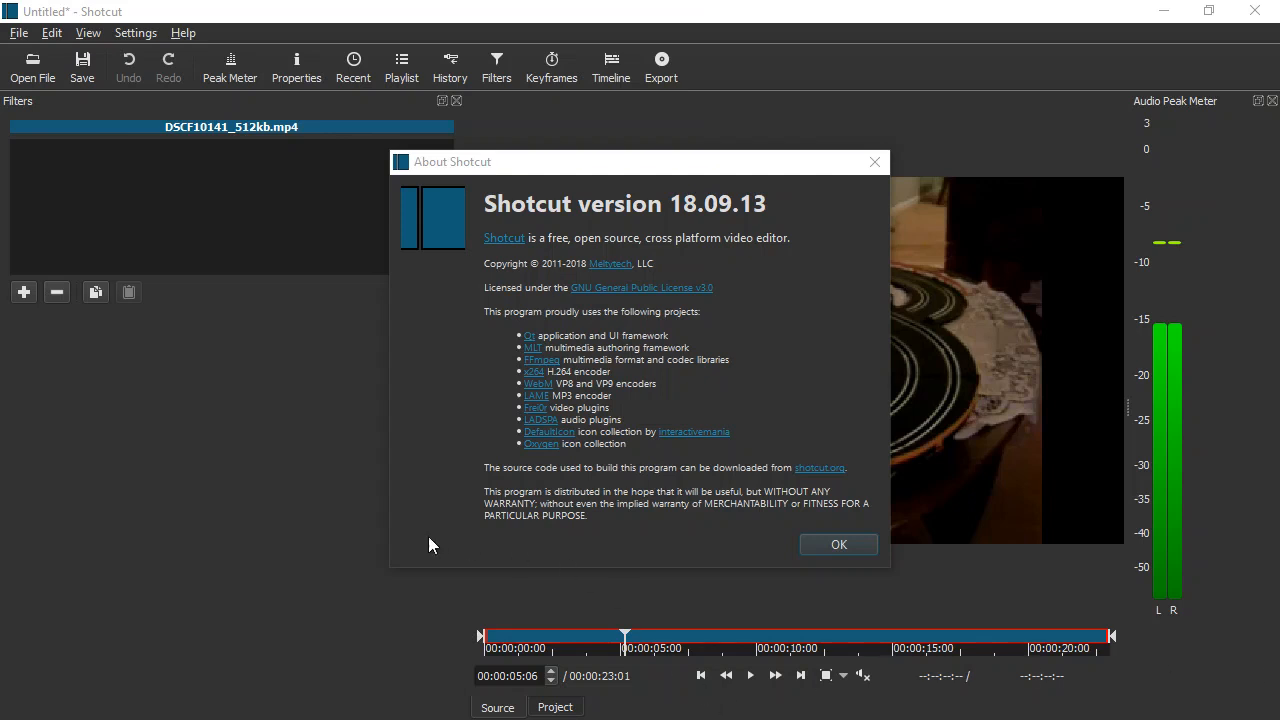
pyautogui.moveTo(648, 256)
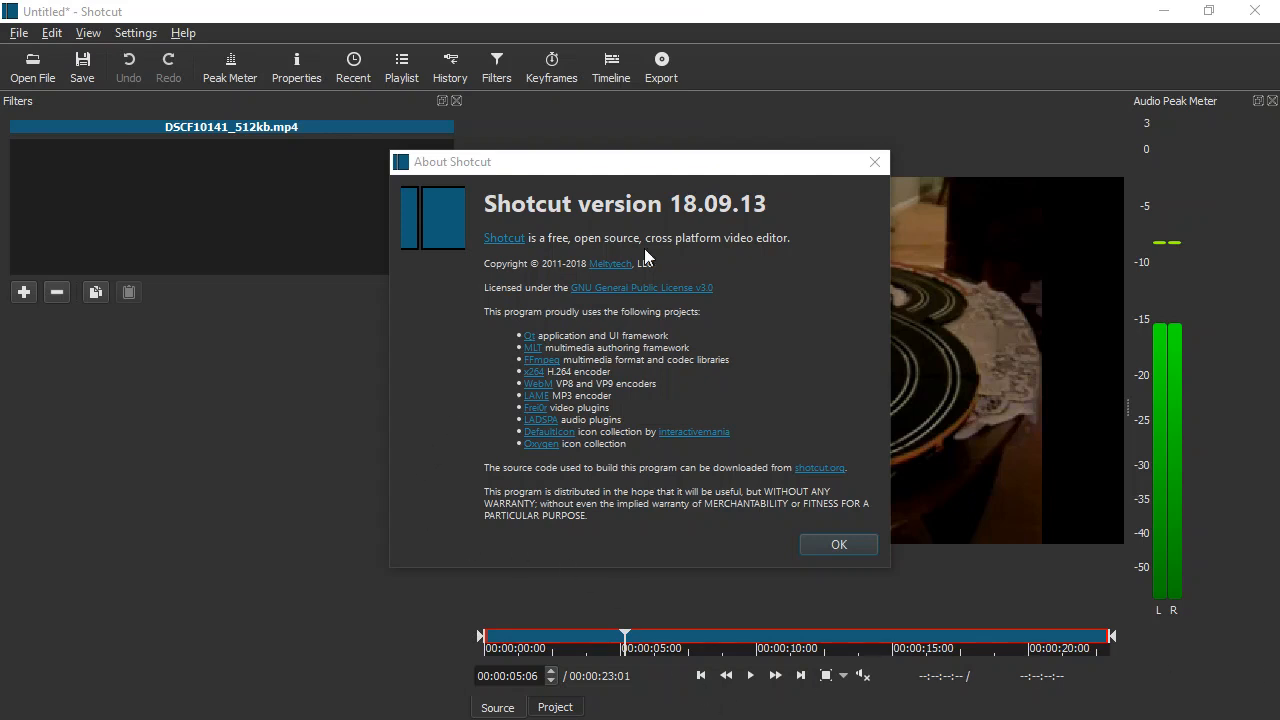
pyautogui.moveTo(756, 216)
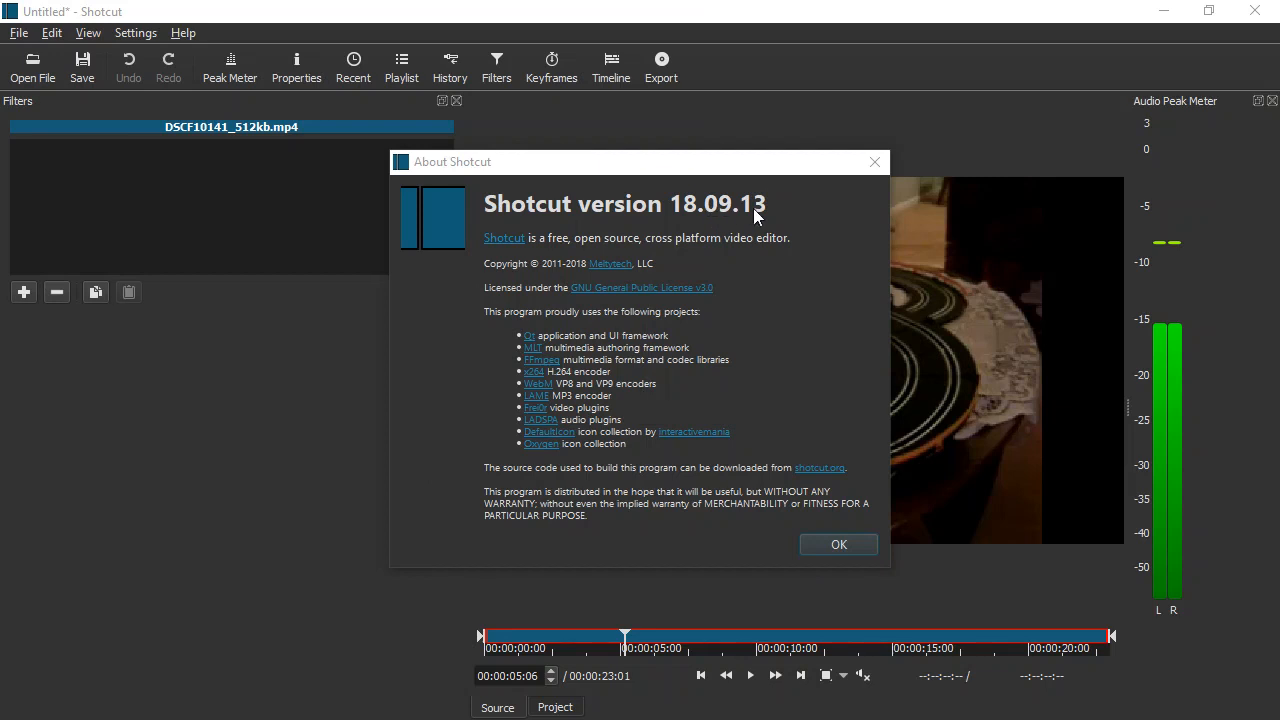
# Dismiss the About Shotcut dialog so the race clip is back in full view
pyautogui.click(838, 544)
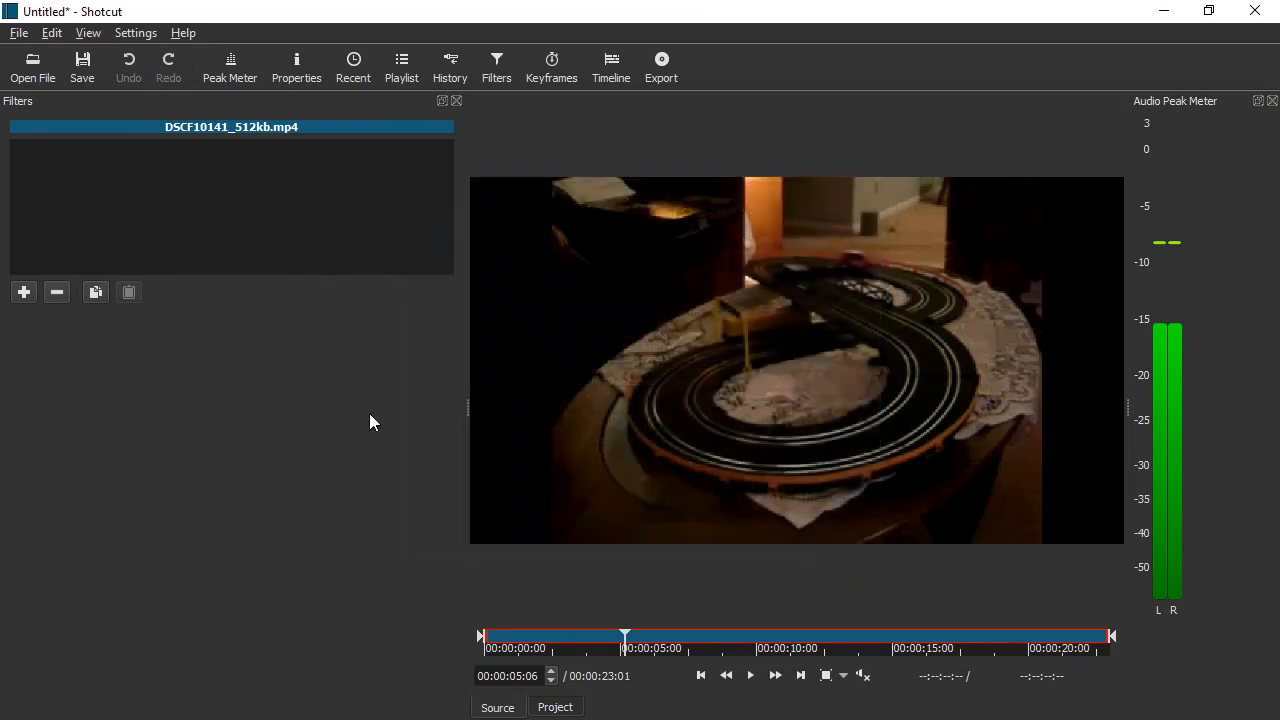
pyautogui.moveTo(844, 298)
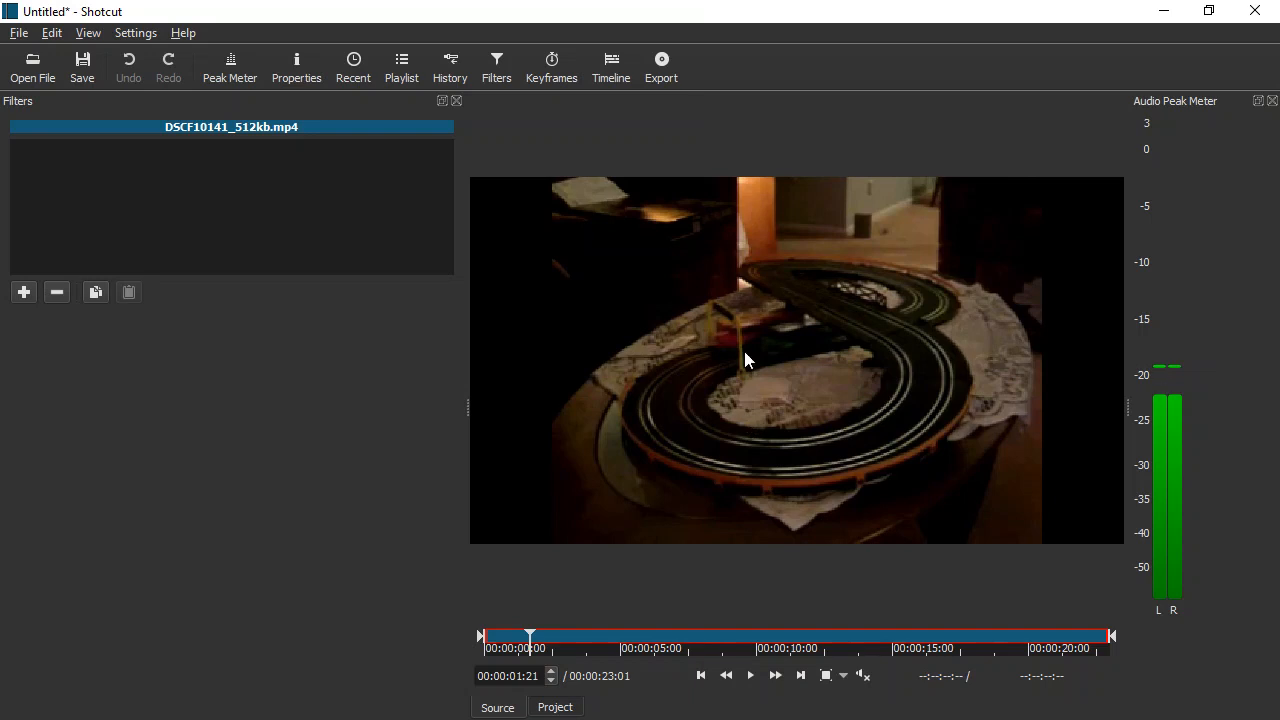
pyautogui.moveTo(510, 656)
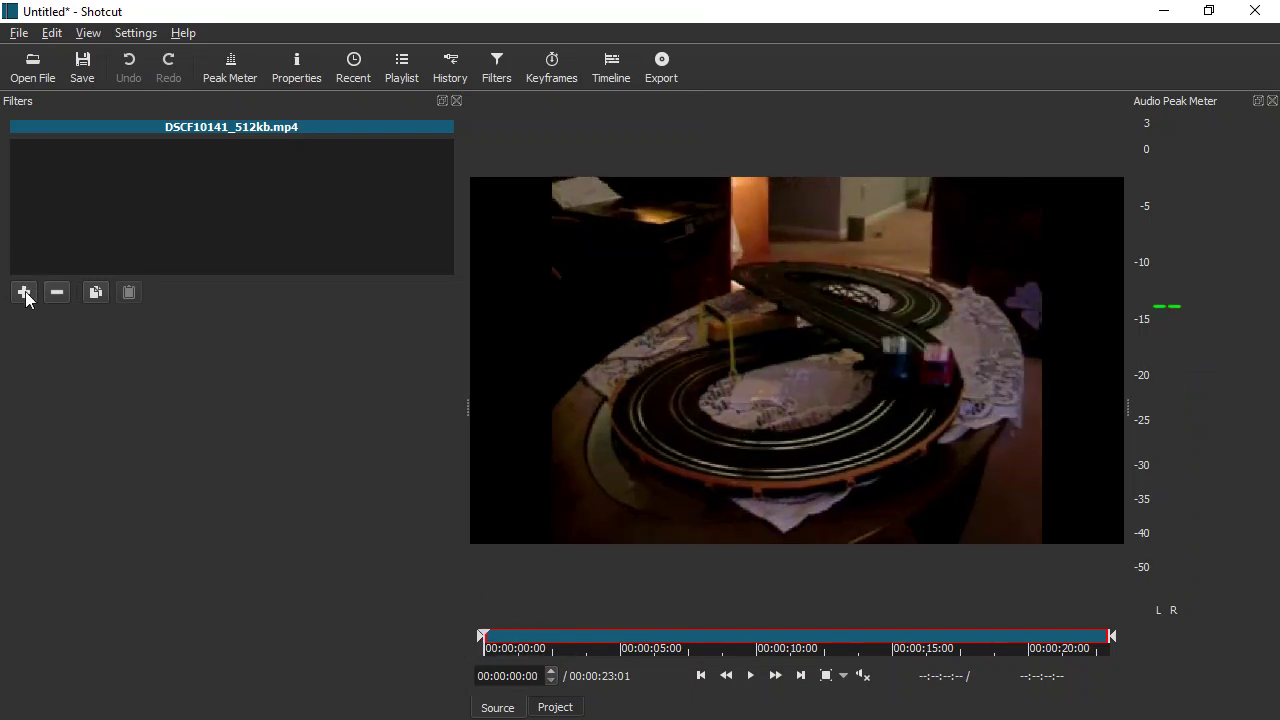
# Add a Timer filter using the Bottom Left preset with a red background
pyautogui.click(24, 292)
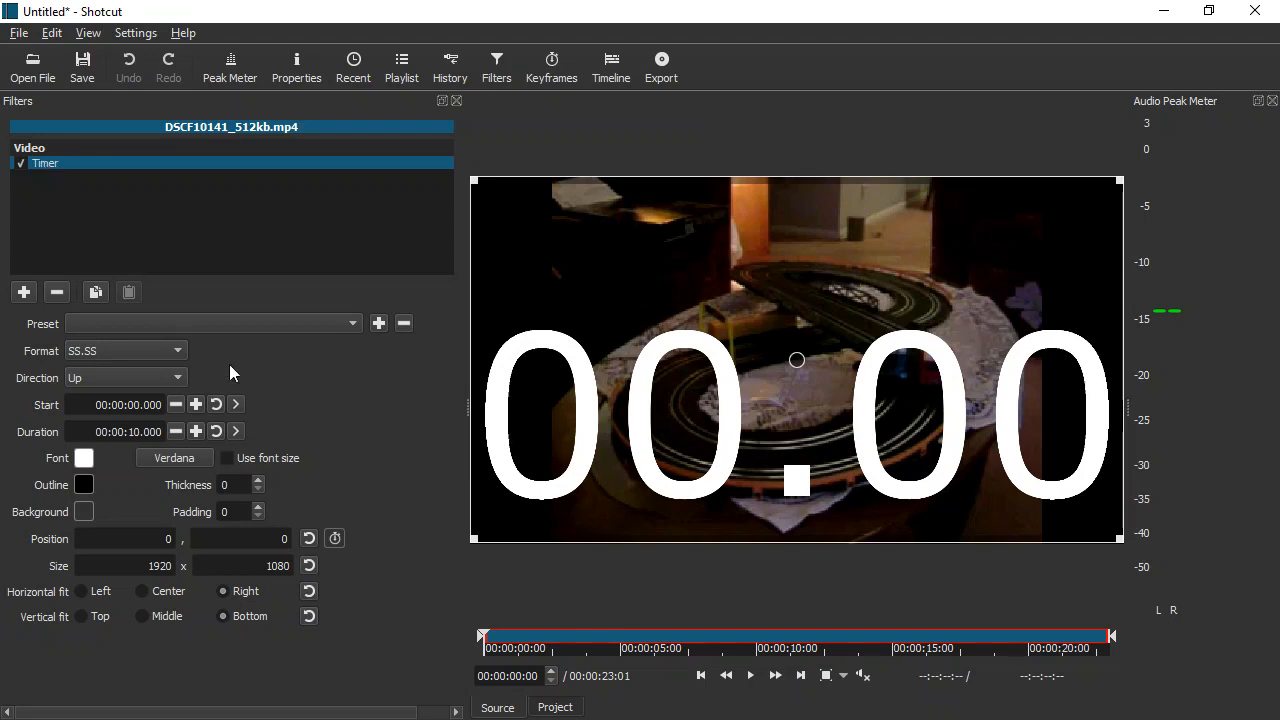
pyautogui.click(352, 324)
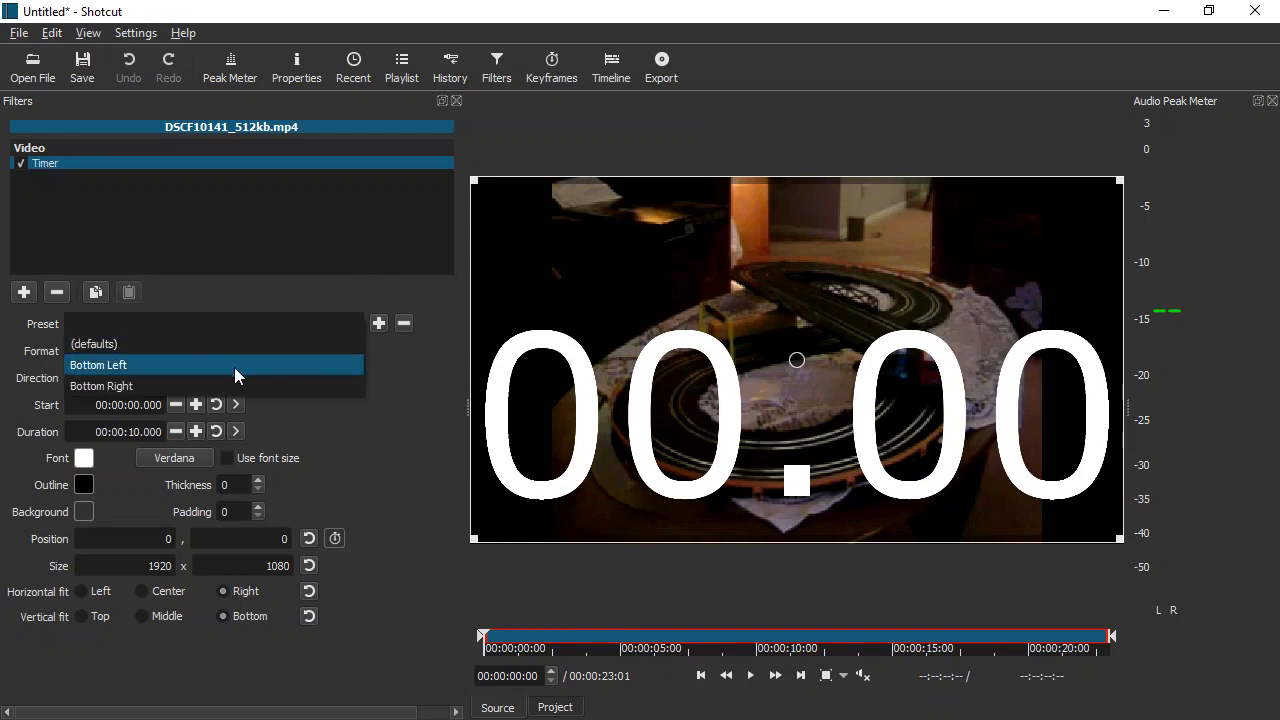
pyautogui.click(100, 364)
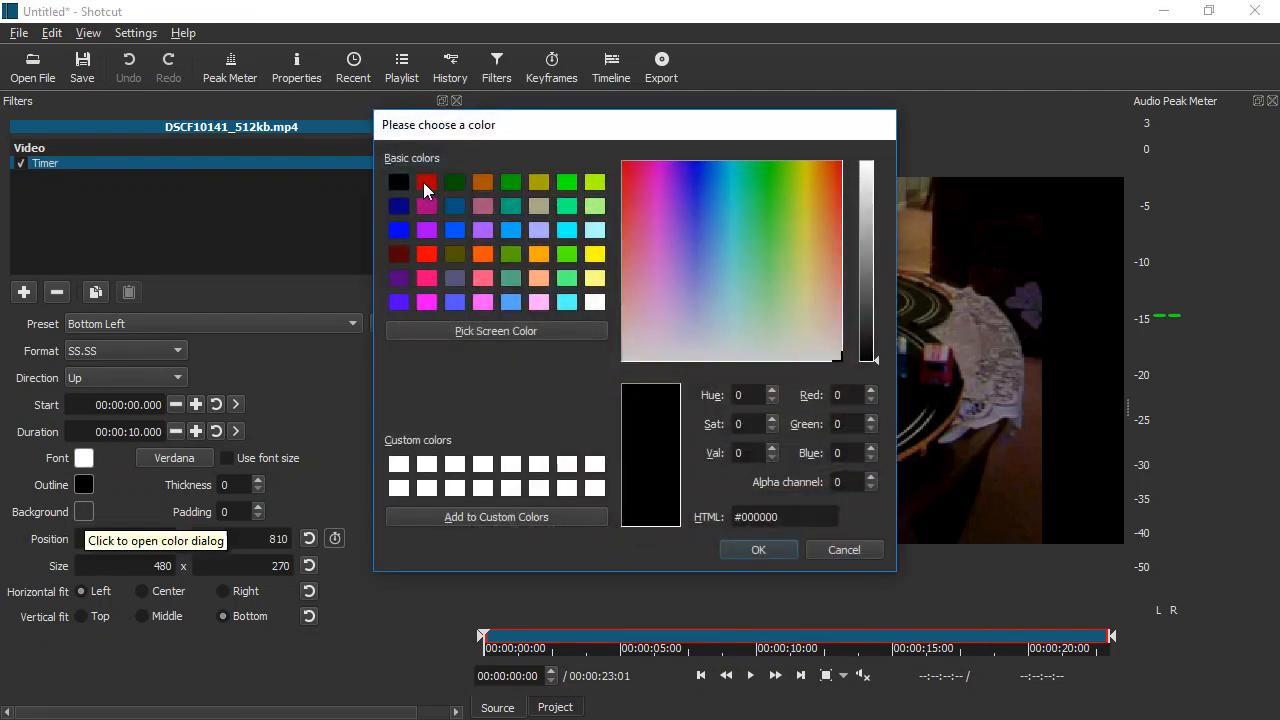
pyautogui.click(758, 548)
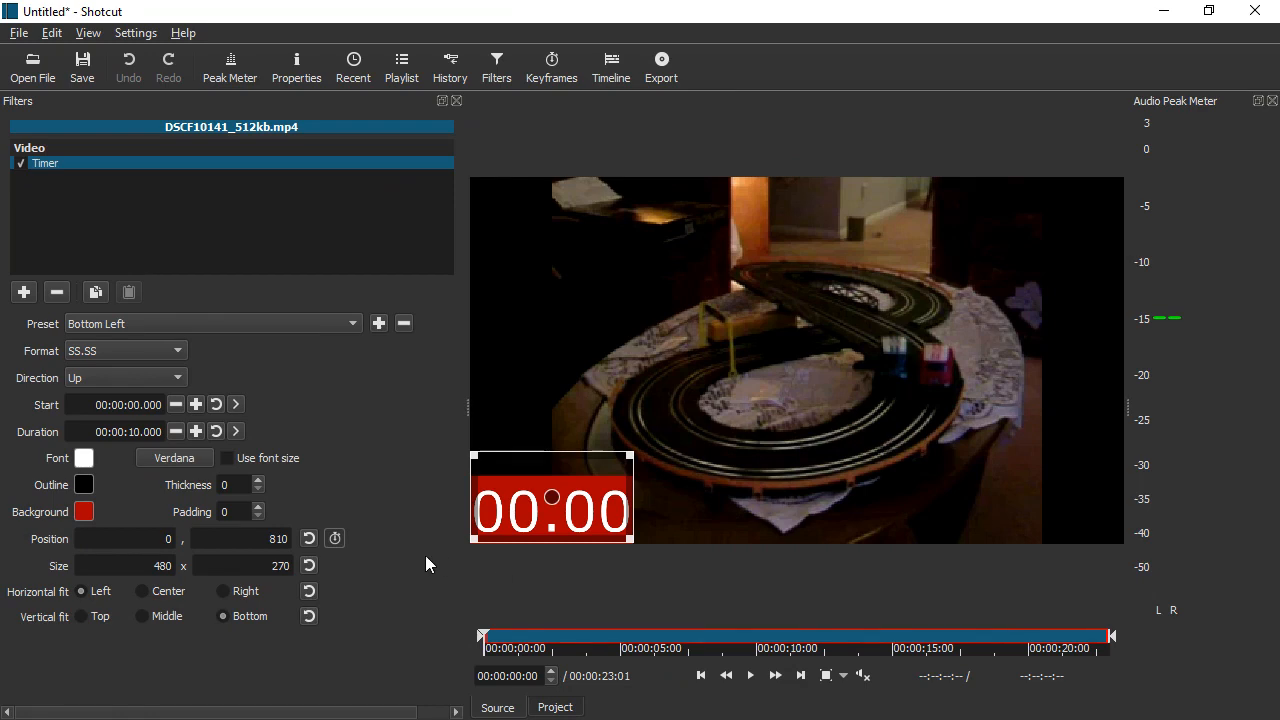
# Add a second Timer filter at Bottom Right with a blue background
pyautogui.click(24, 292)
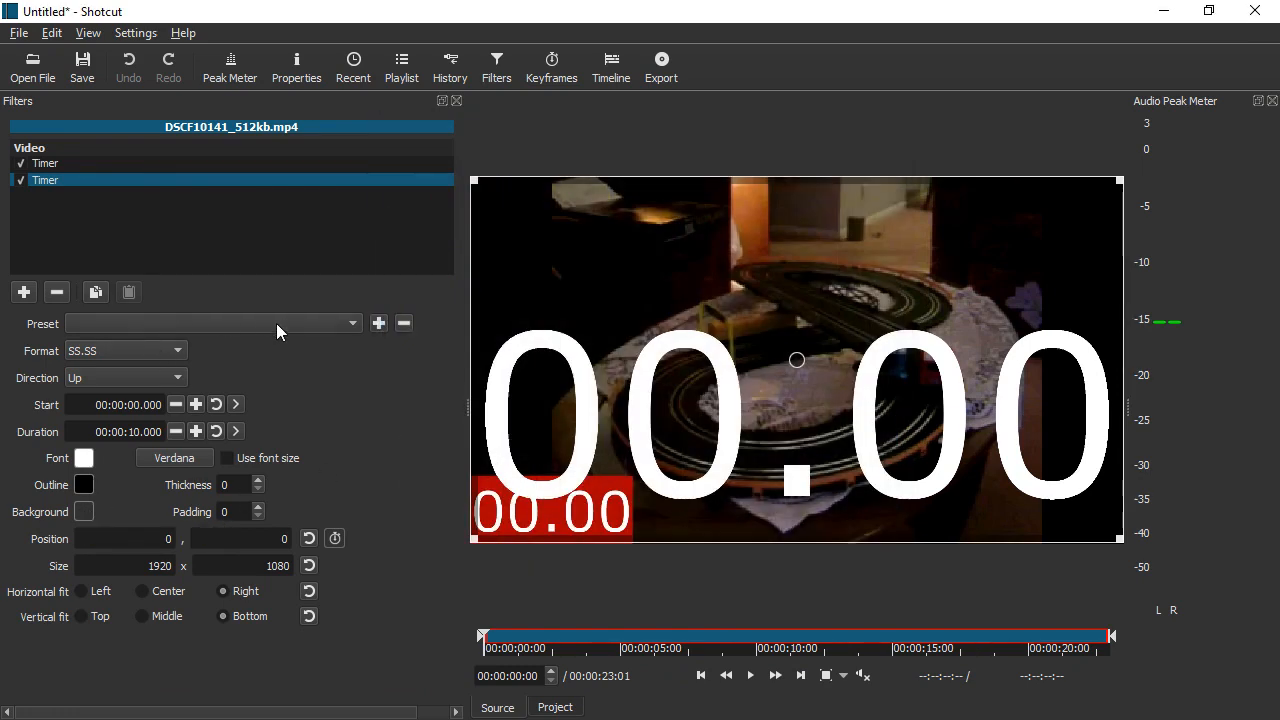
pyautogui.click(352, 324)
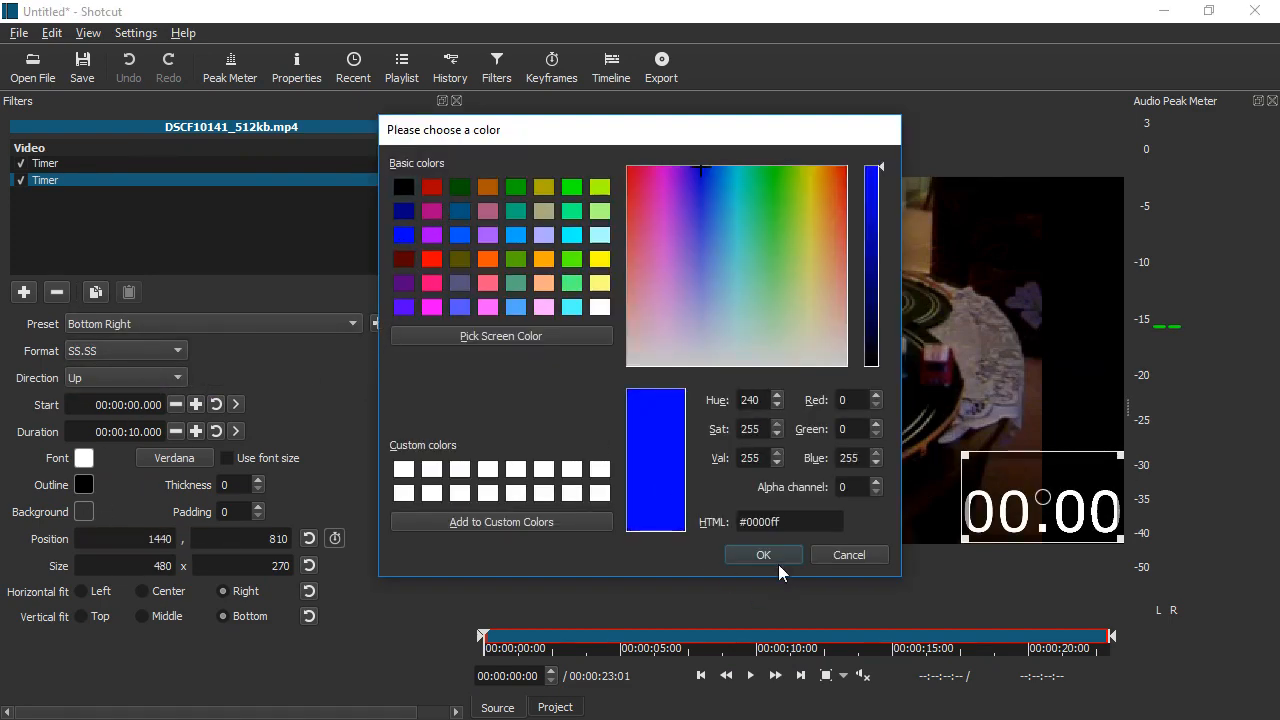
pyautogui.click(764, 556)
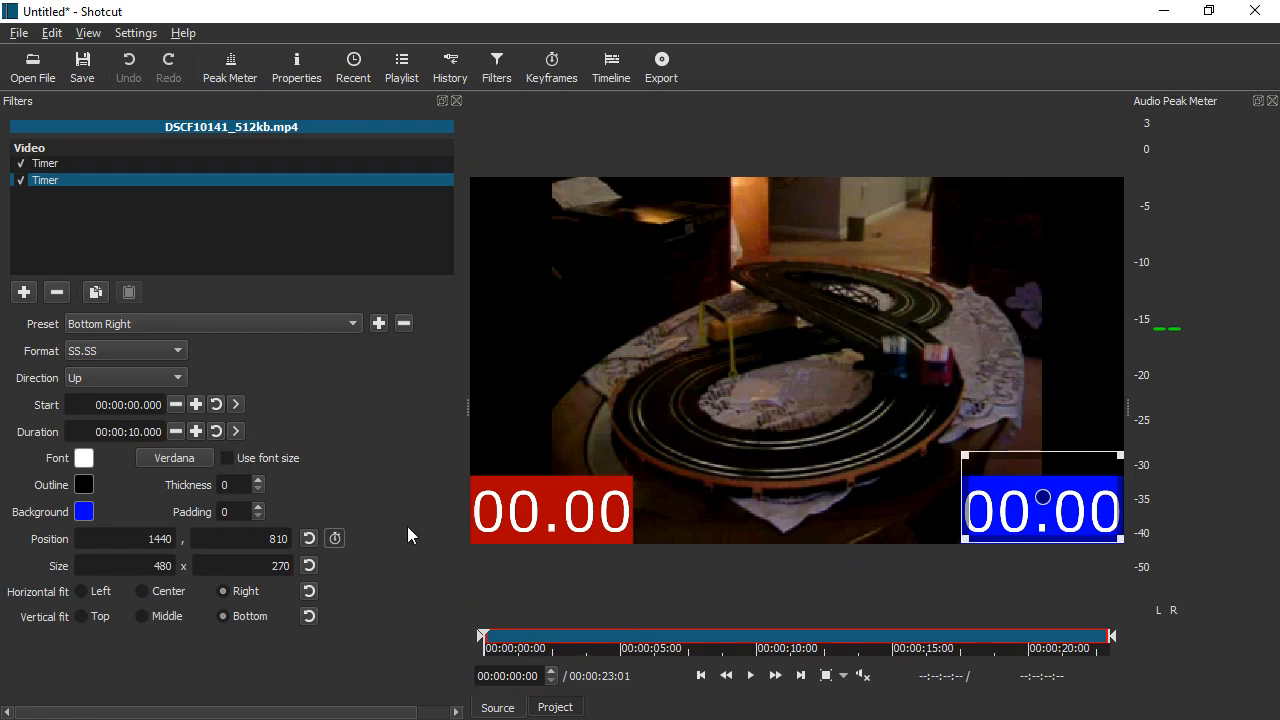
pyautogui.moveTo(204, 364)
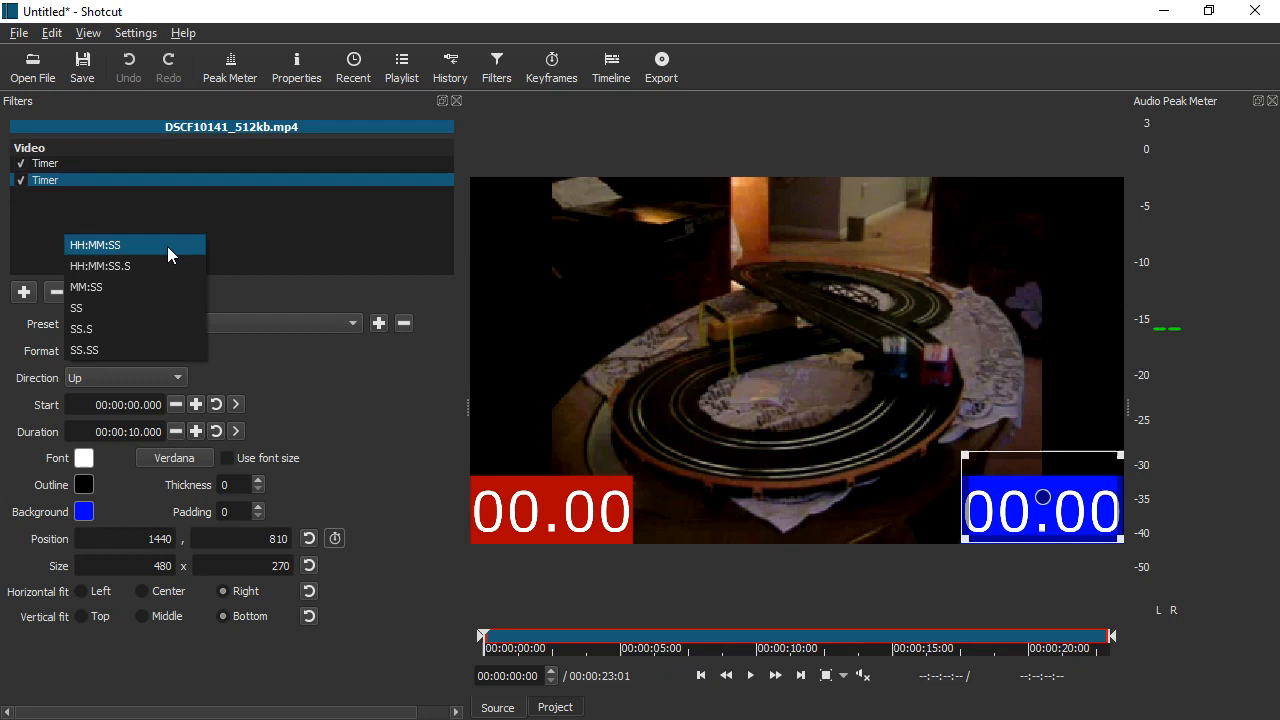
pyautogui.click(94, 244)
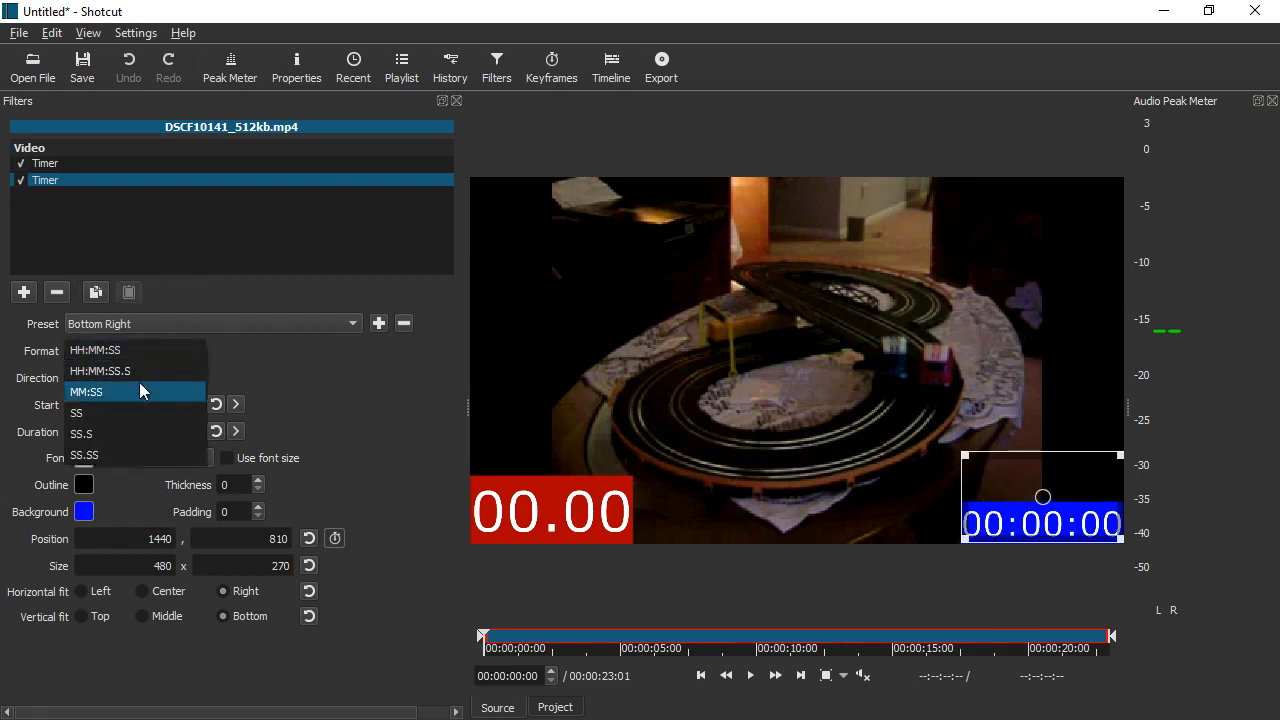
pyautogui.click(100, 370)
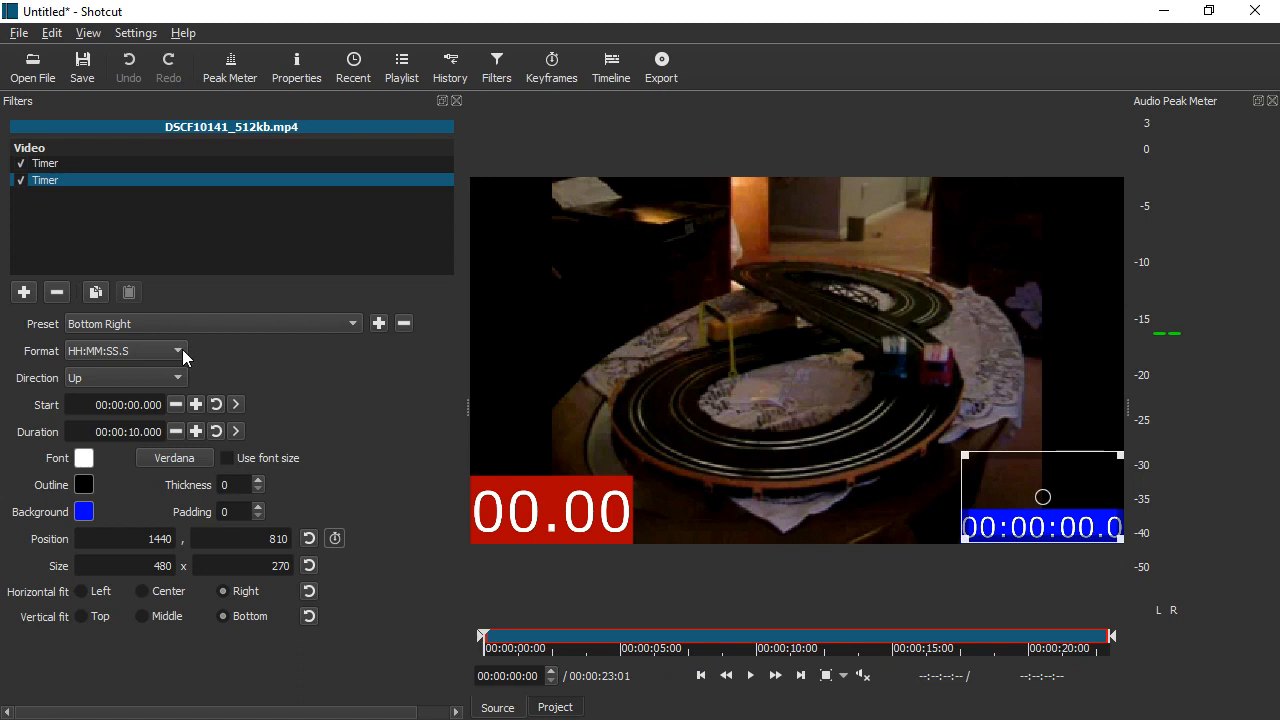
pyautogui.click(180, 350)
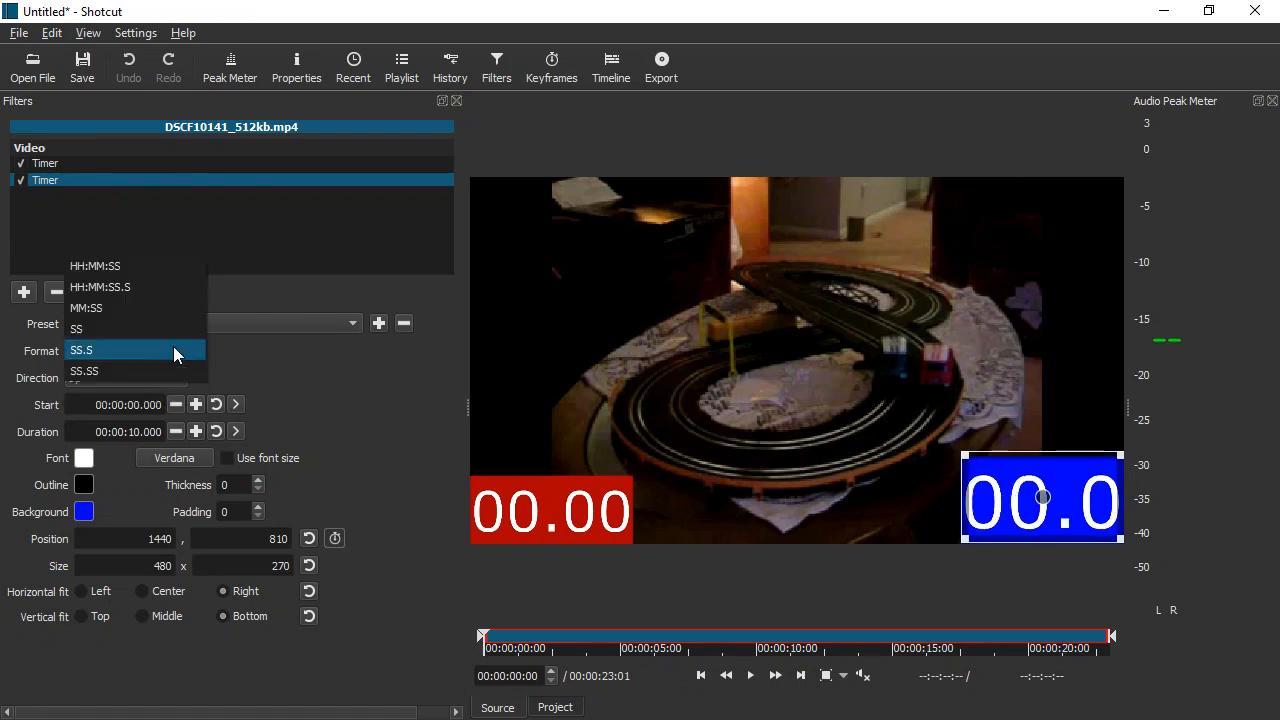
pyautogui.click(84, 370)
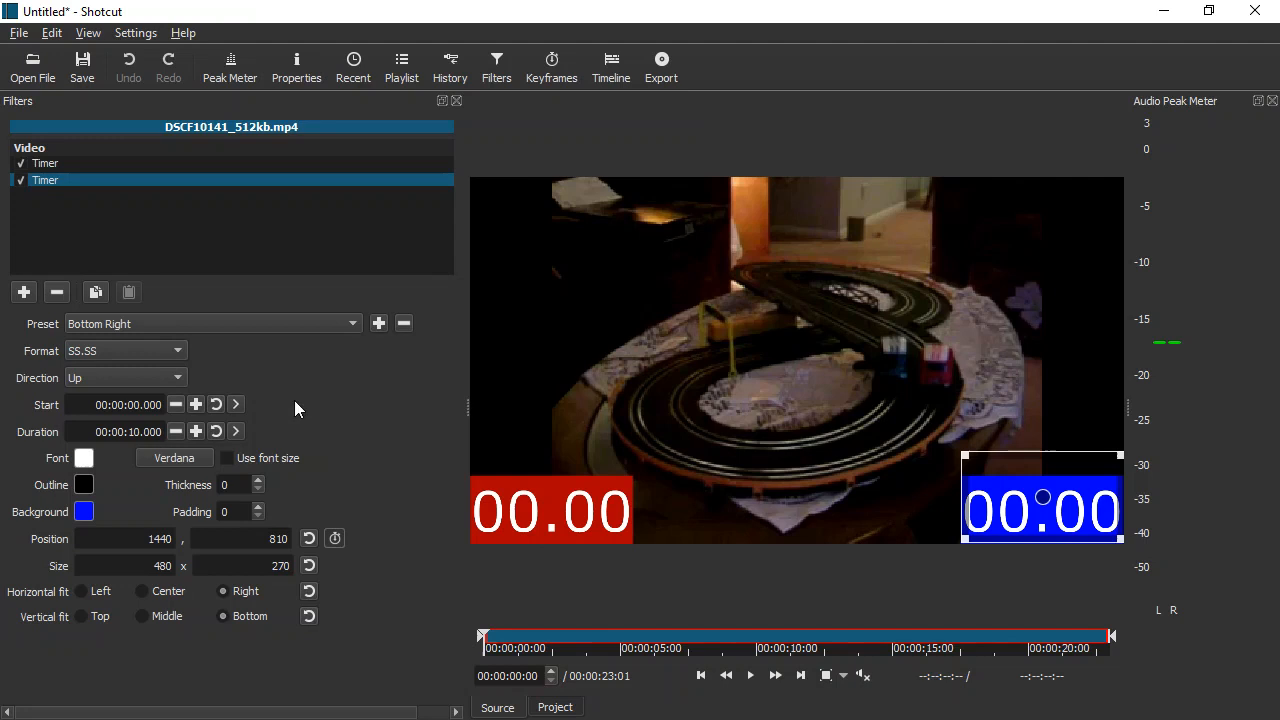
pyautogui.moveTo(400, 492)
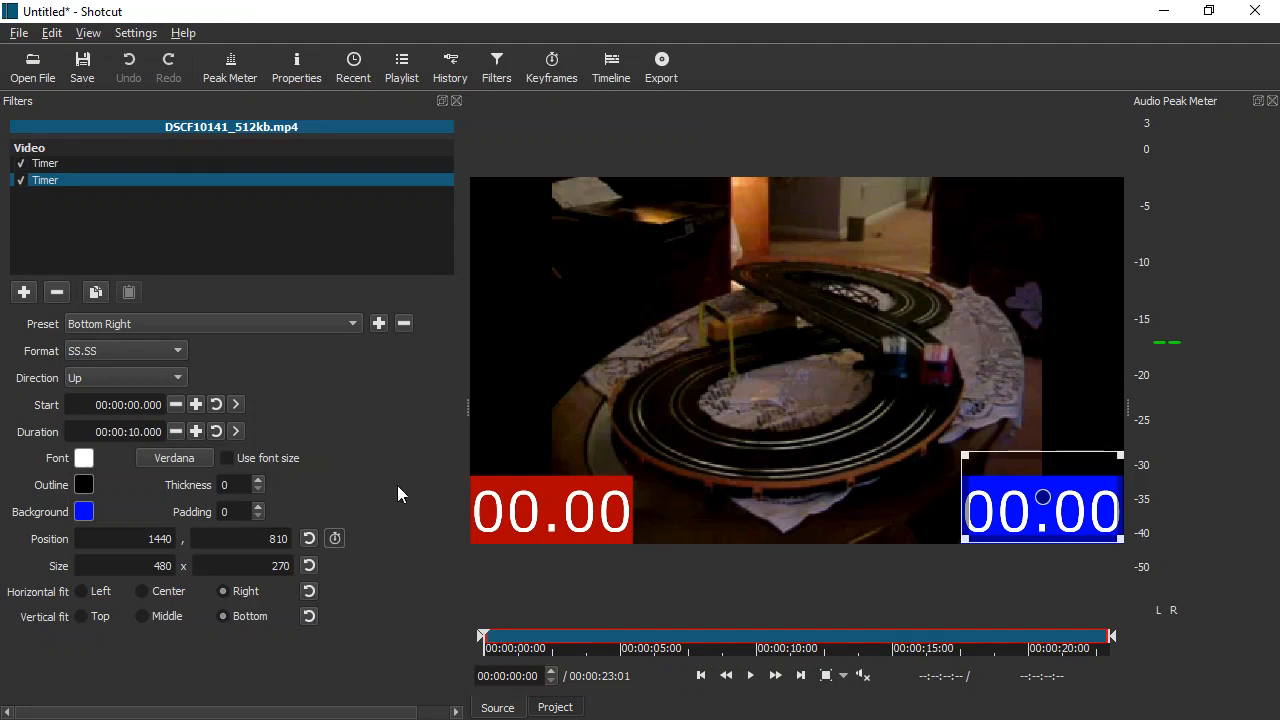
pyautogui.moveTo(204, 386)
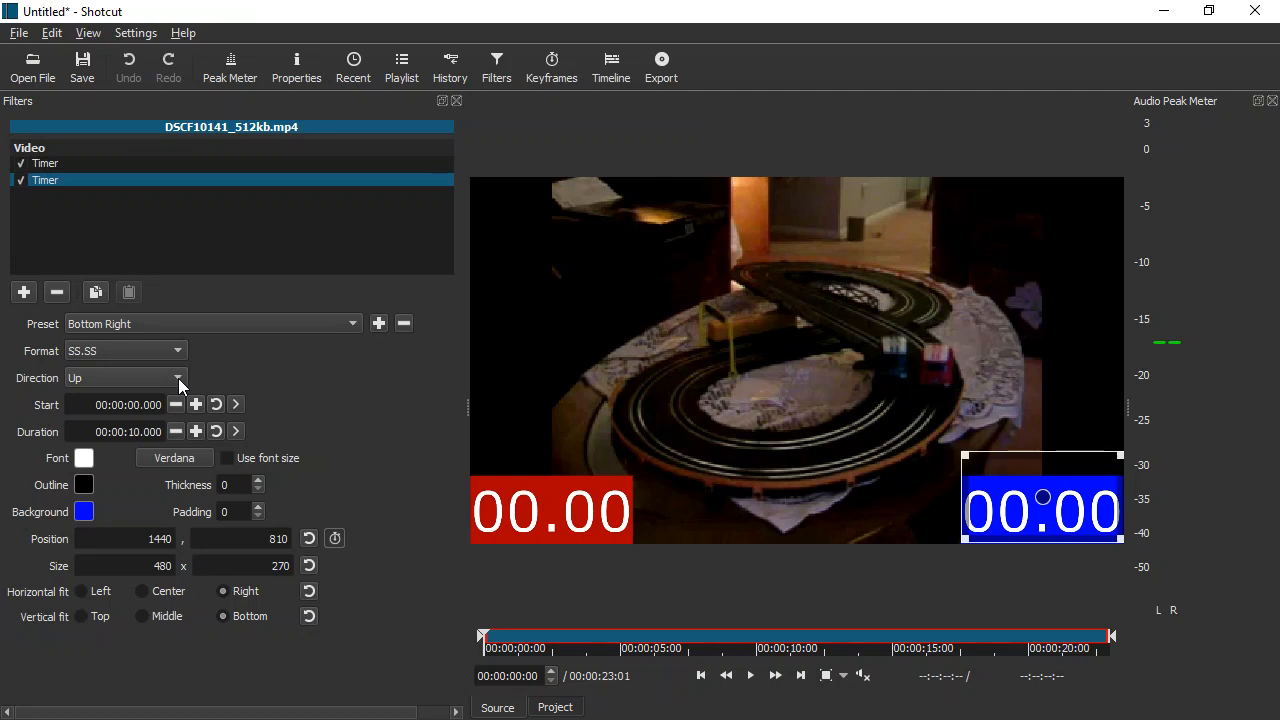
pyautogui.moveTo(752, 680)
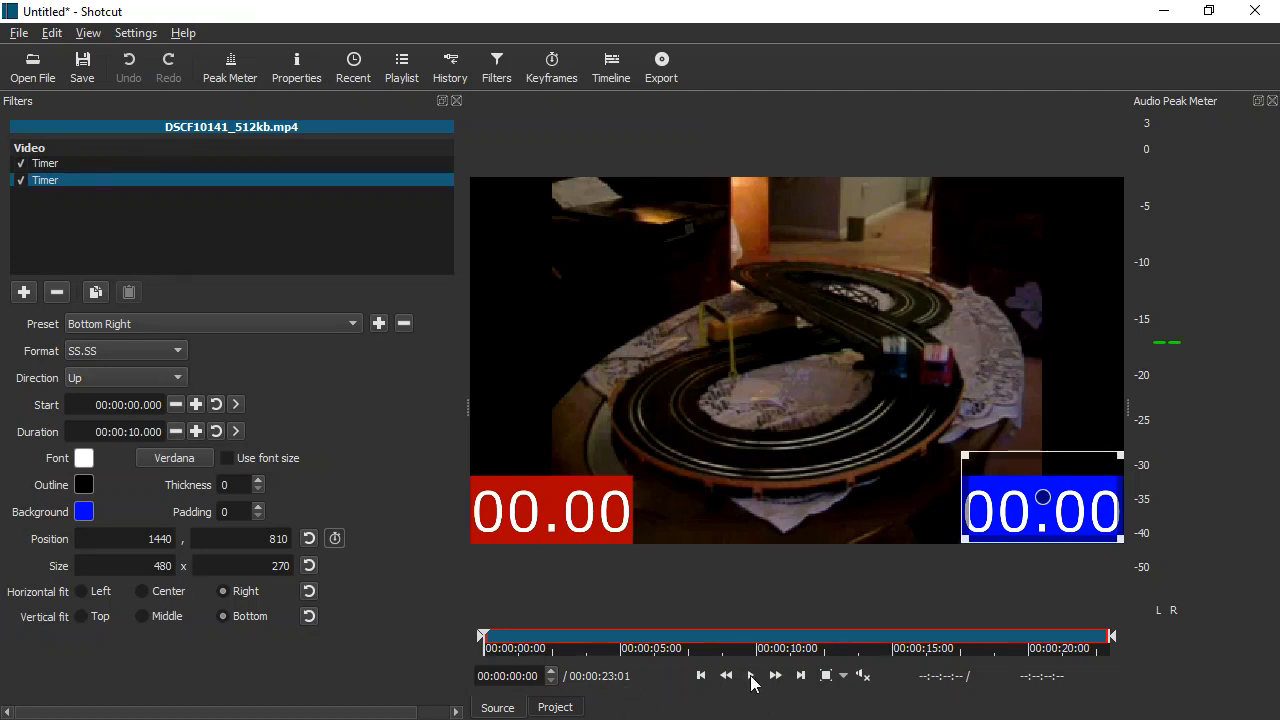
# Switch the blue timer's Direction to Down and check both counters during playback
pyautogui.click(750, 676)
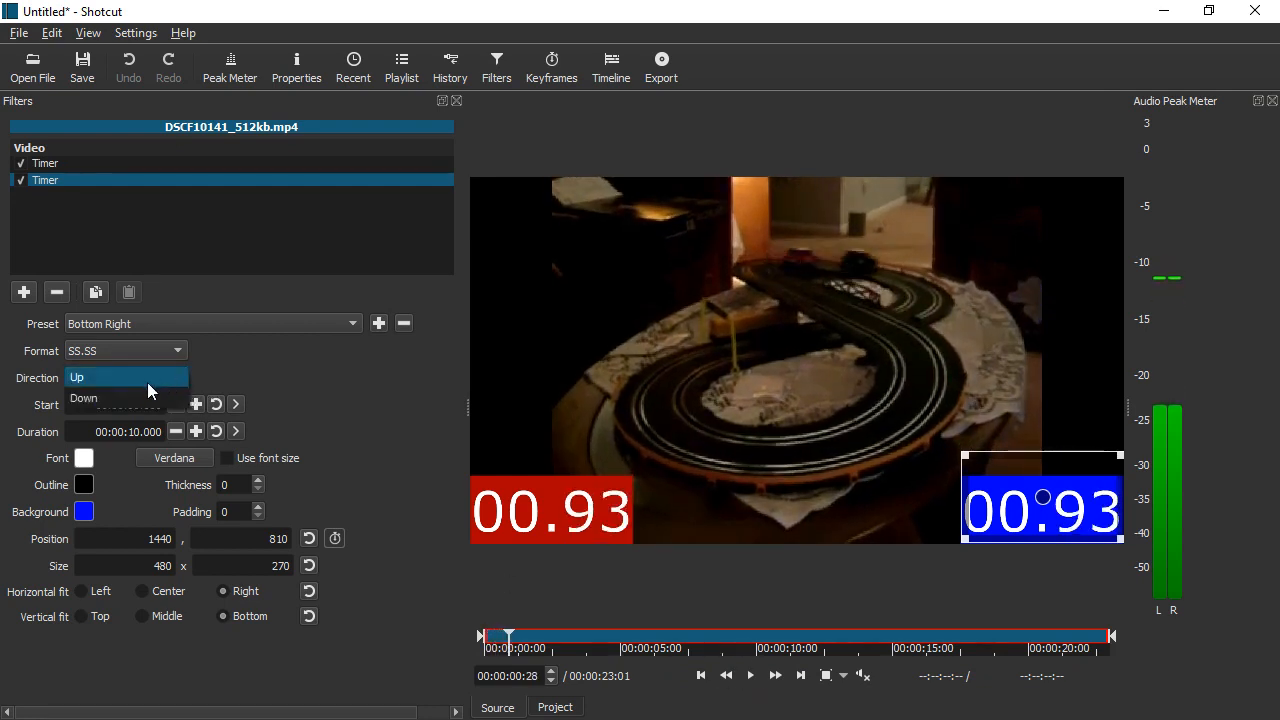
pyautogui.click(84, 398)
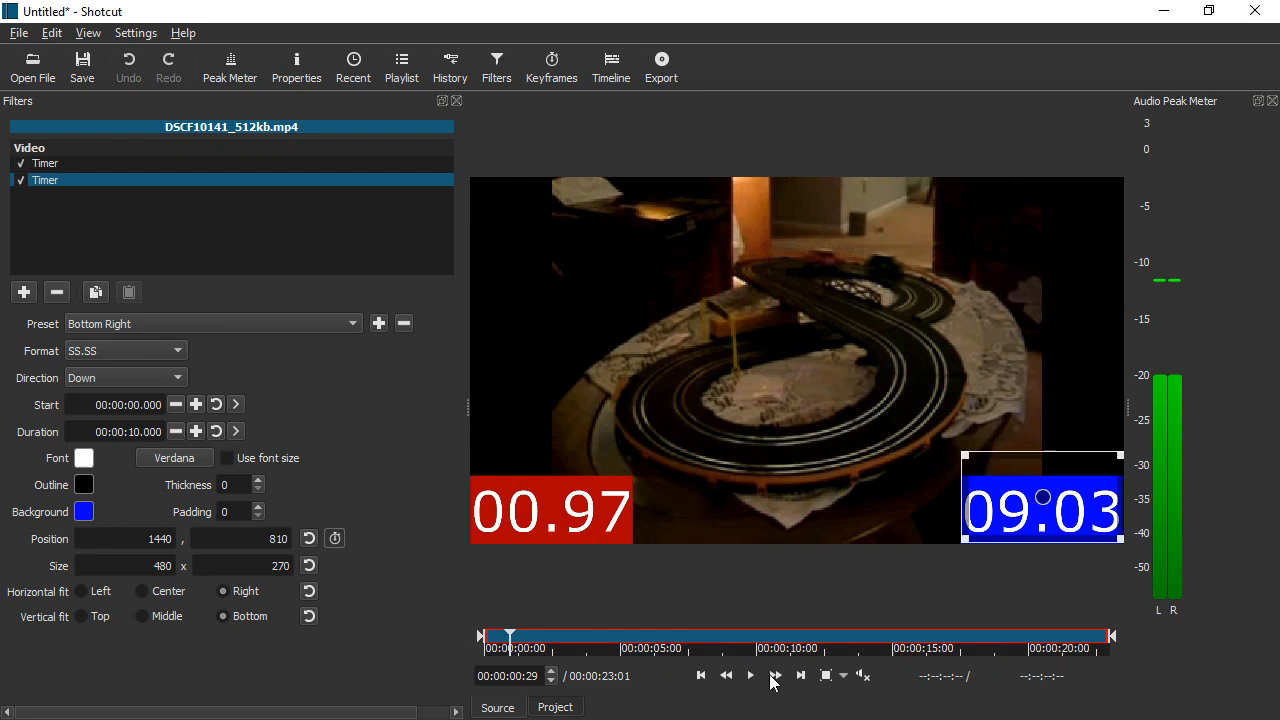
pyautogui.click(750, 674)
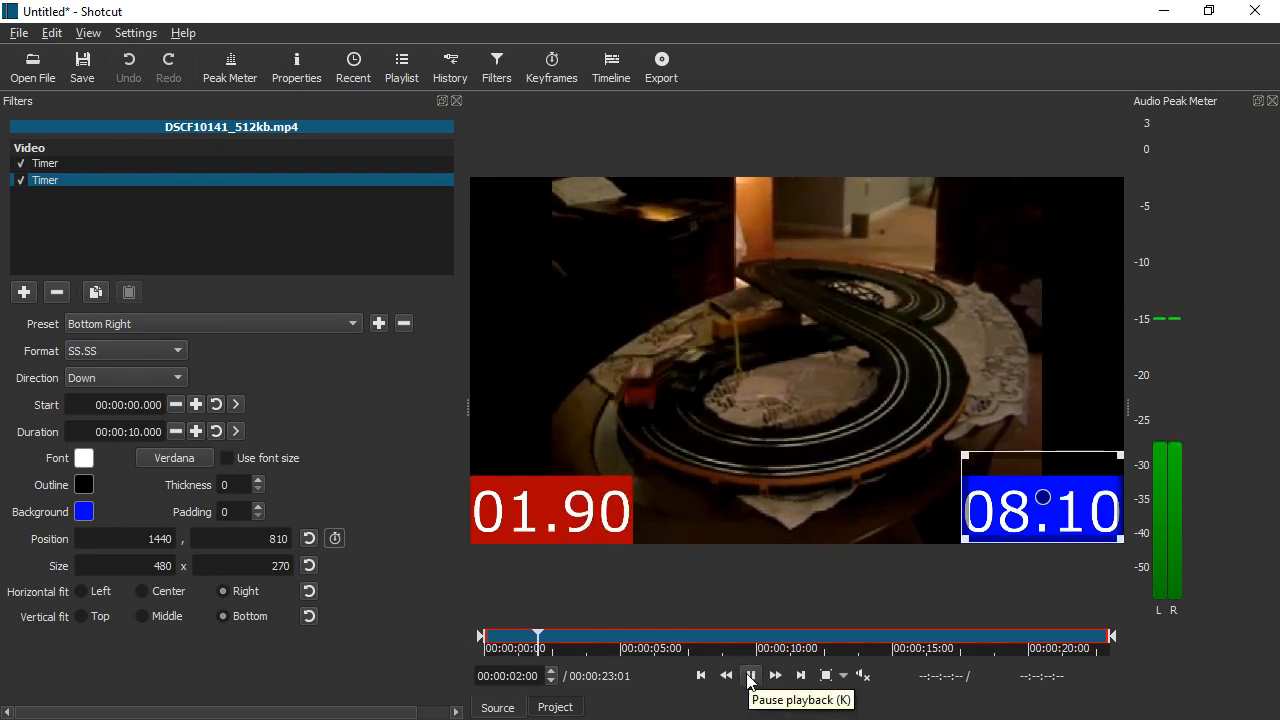
pyautogui.click(752, 676)
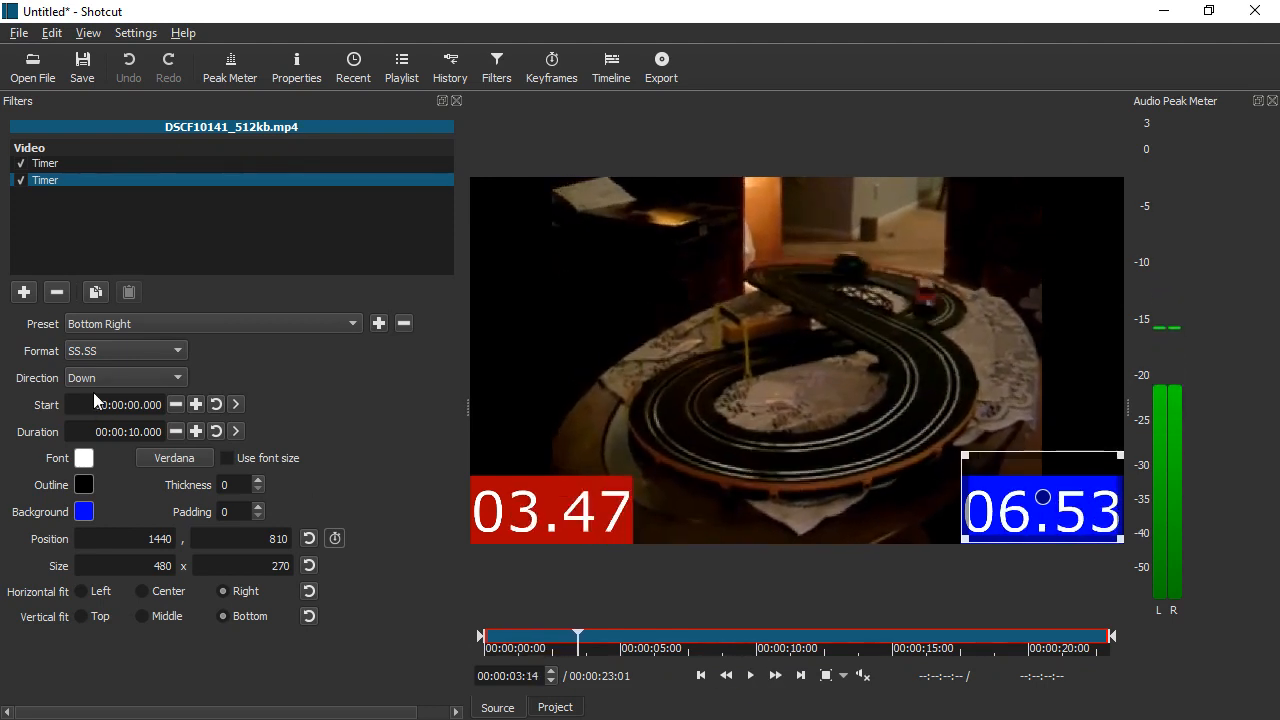
pyautogui.click(124, 376)
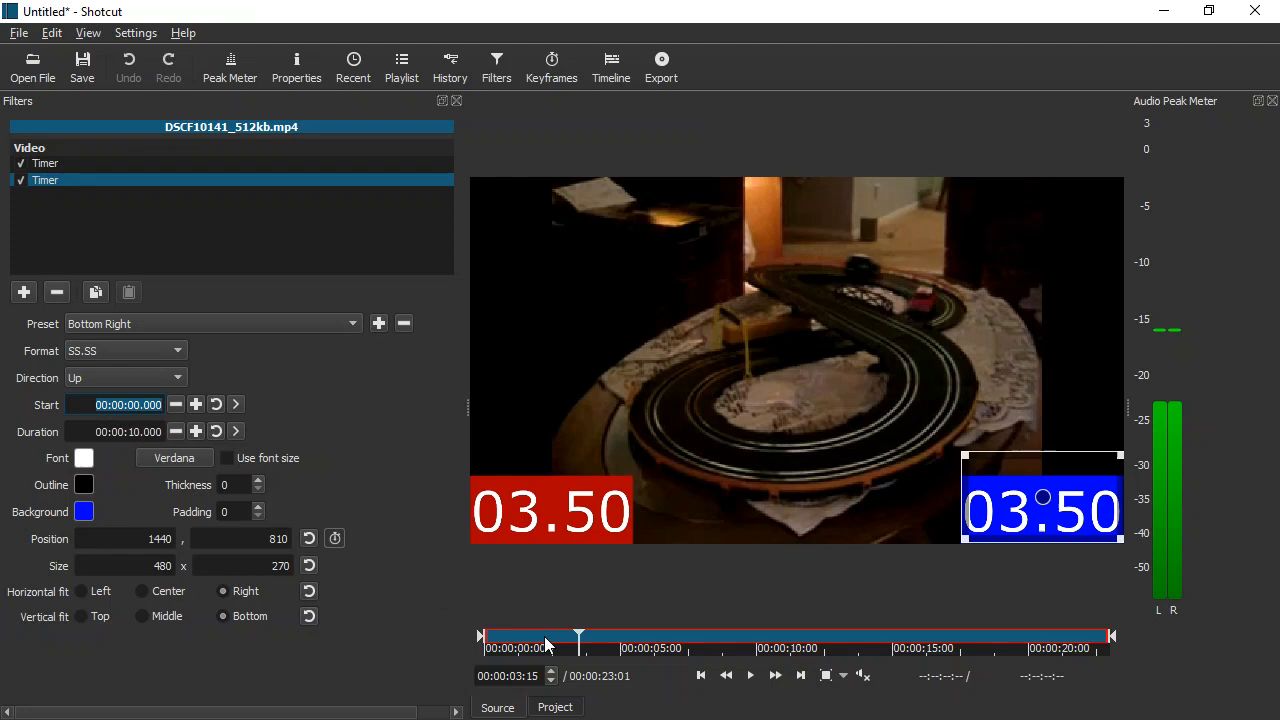
# Preview the blue timer starting one second after the red, then rewind to 00:00:00
pyautogui.click(484, 636)
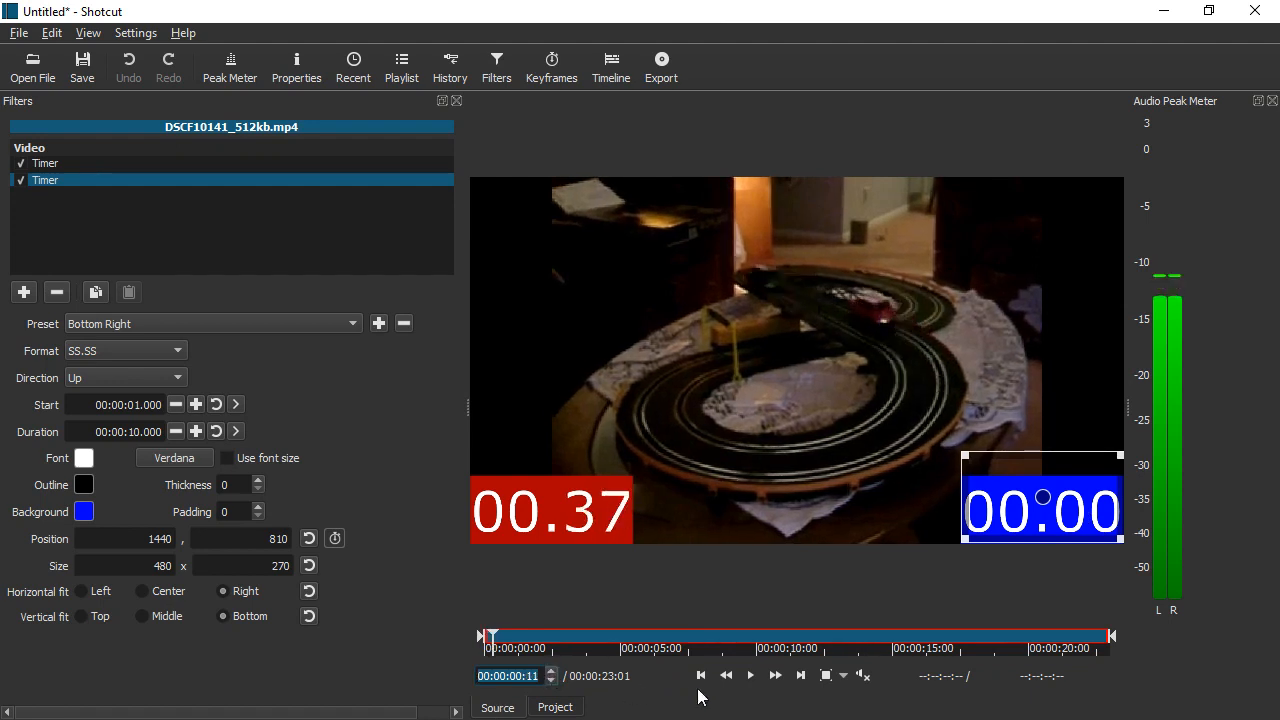
pyautogui.click(750, 676)
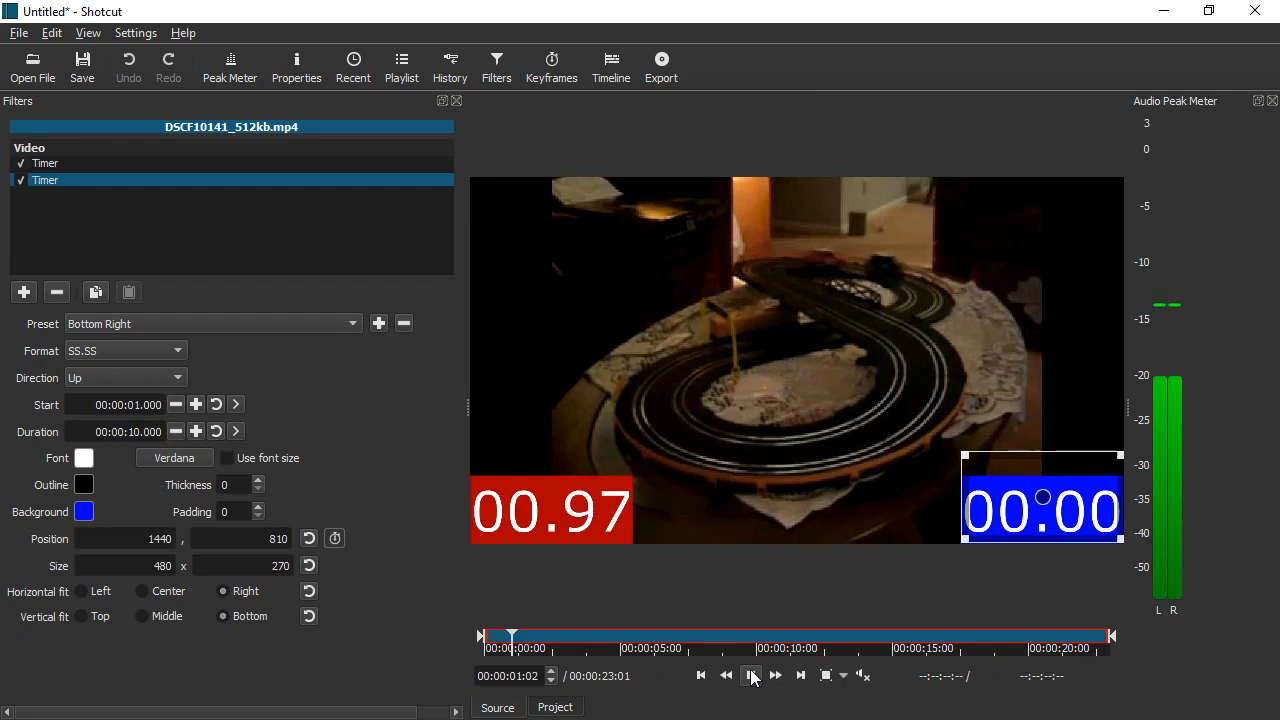
pyautogui.click(752, 676)
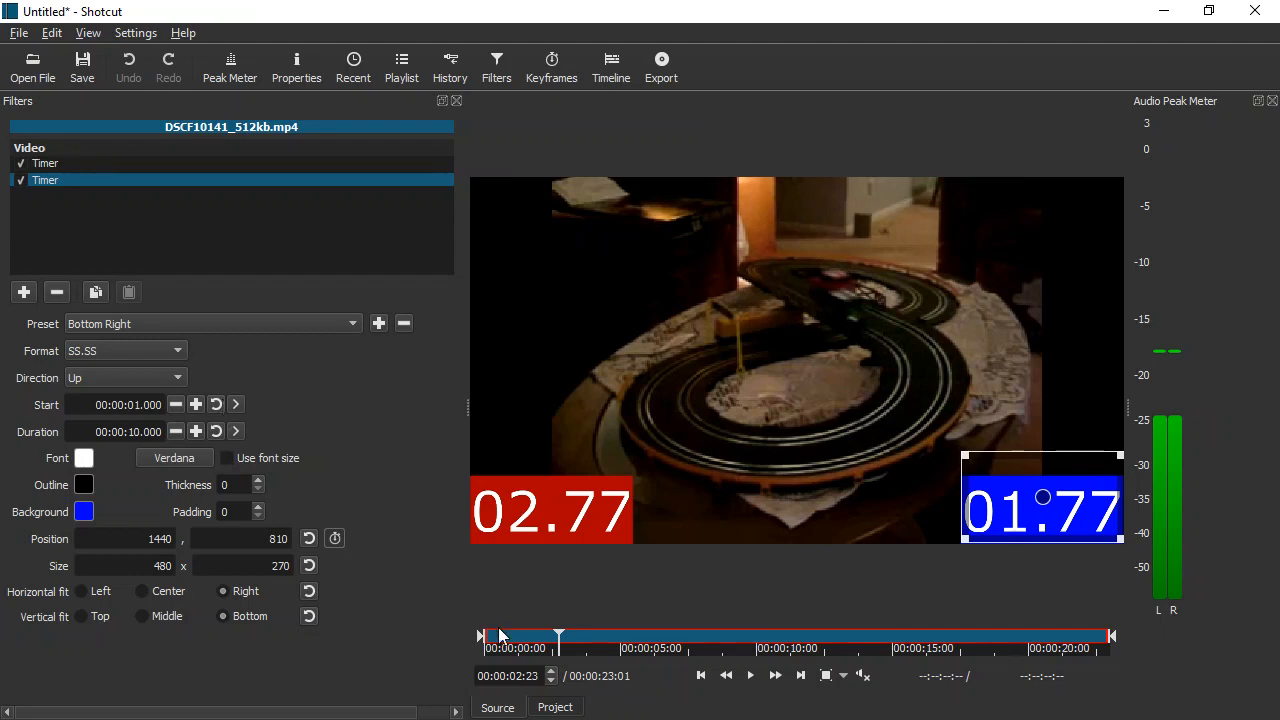
pyautogui.click(504, 636)
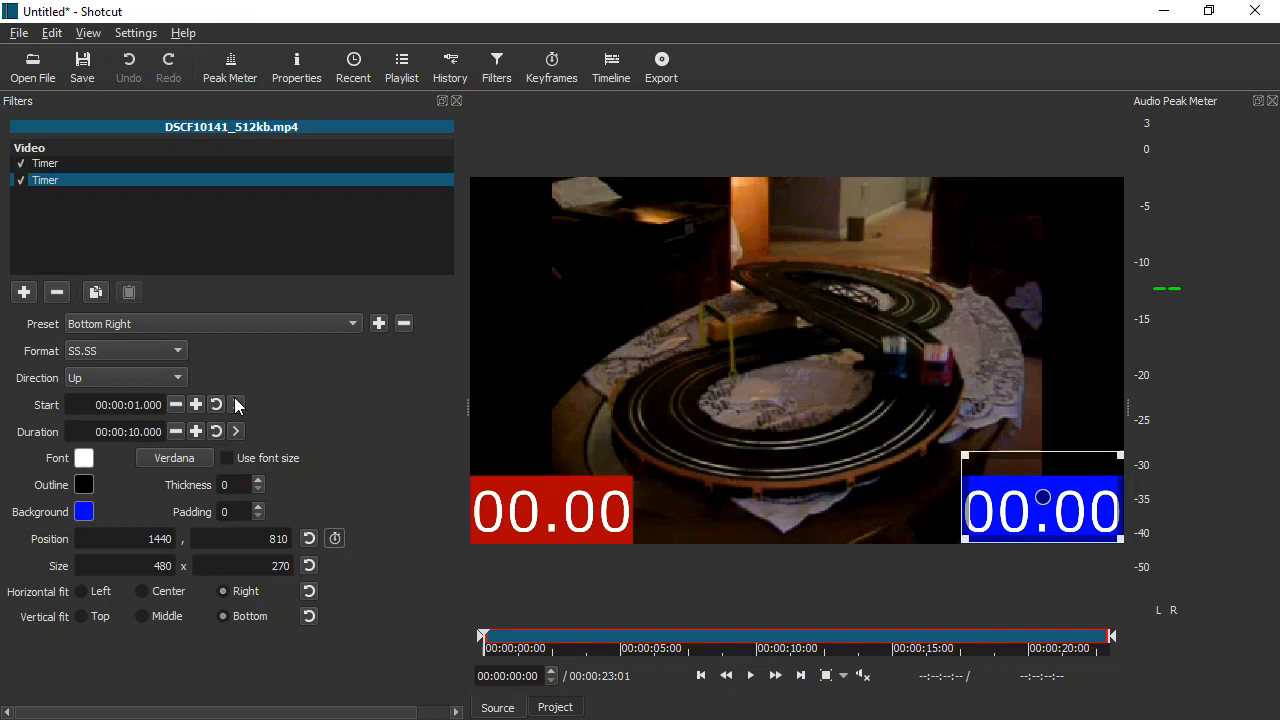
pyautogui.moveTo(236, 404)
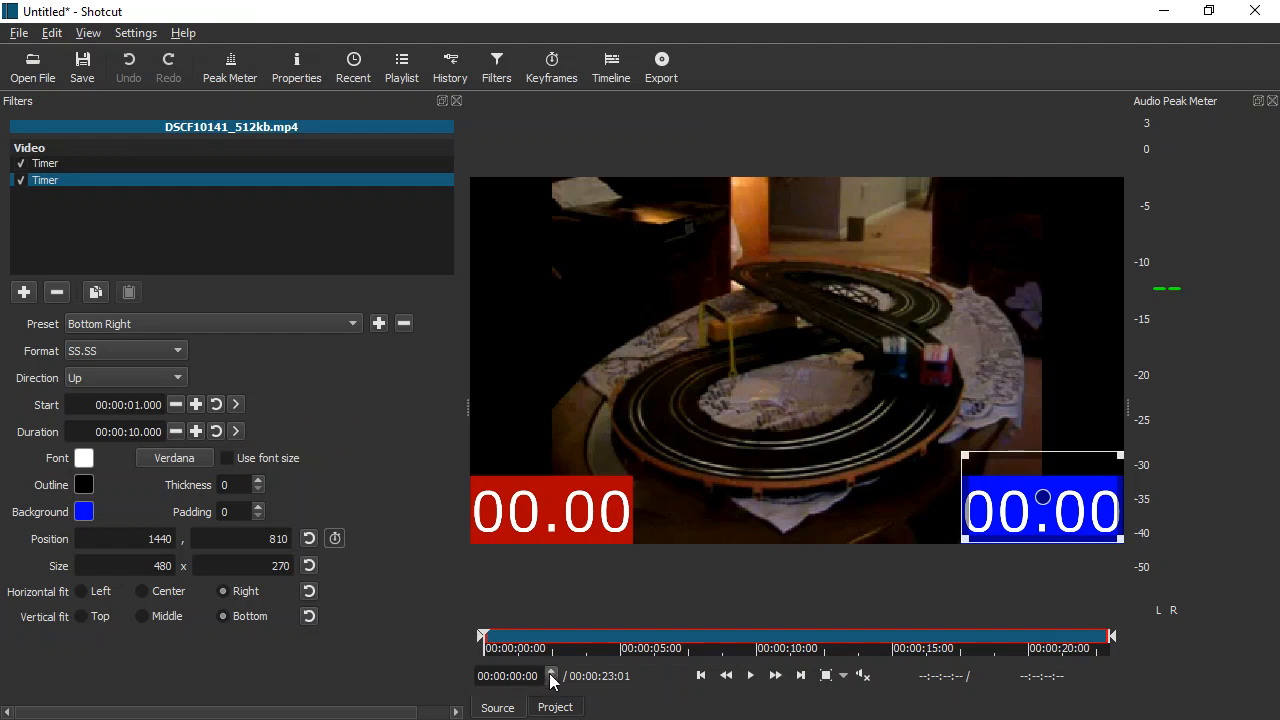
# Set the red timer's start to the current position at 1.700 s, the red car's start-line crossing
pyautogui.click(748, 676)
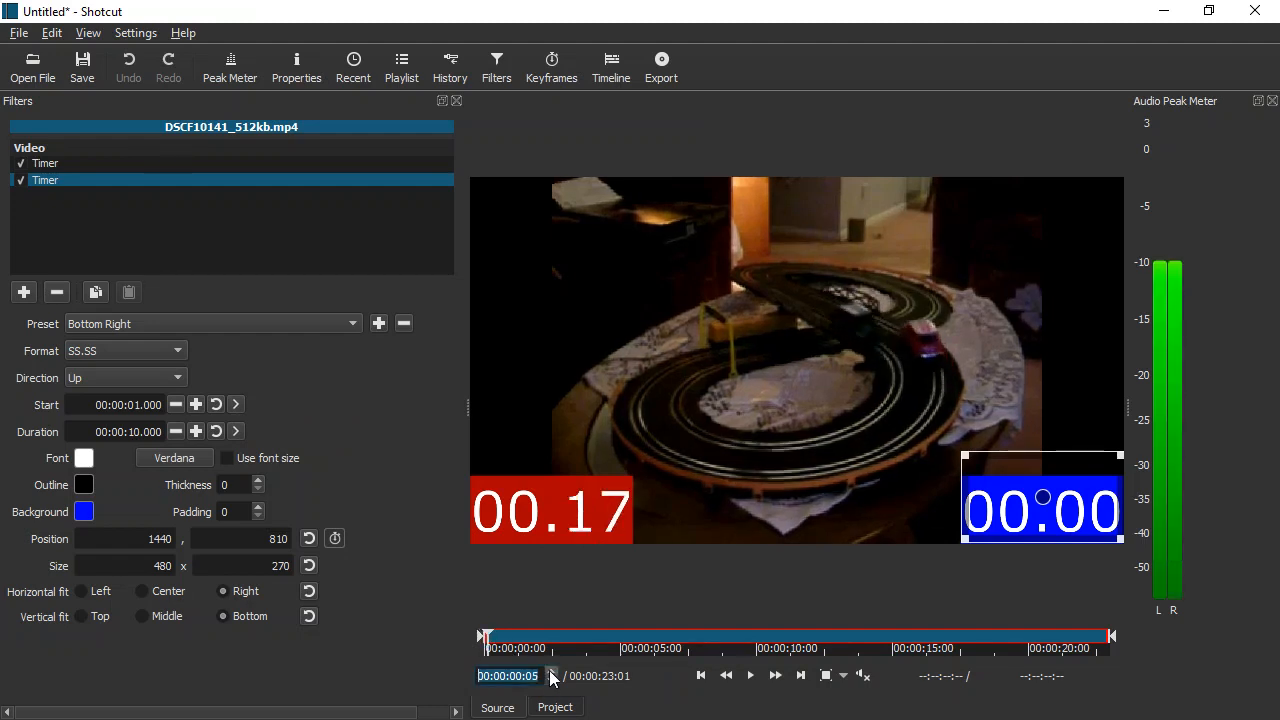
pyautogui.click(498, 636)
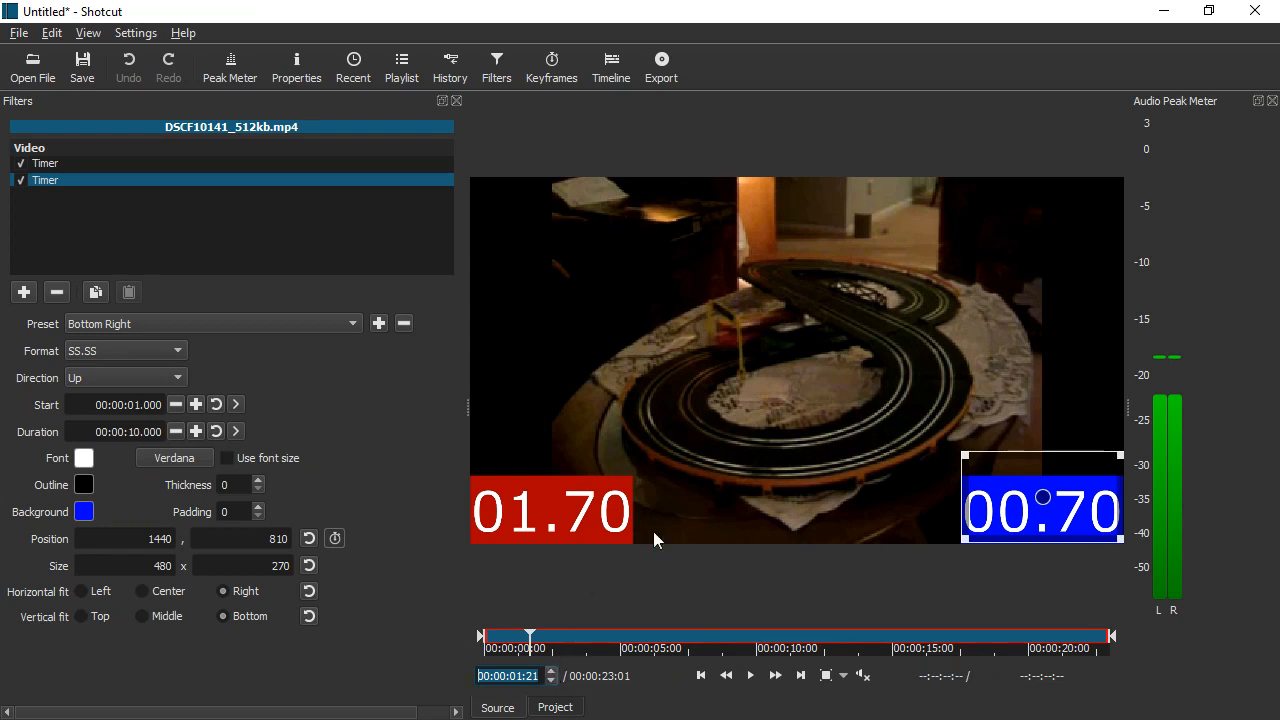
pyautogui.moveTo(138, 226)
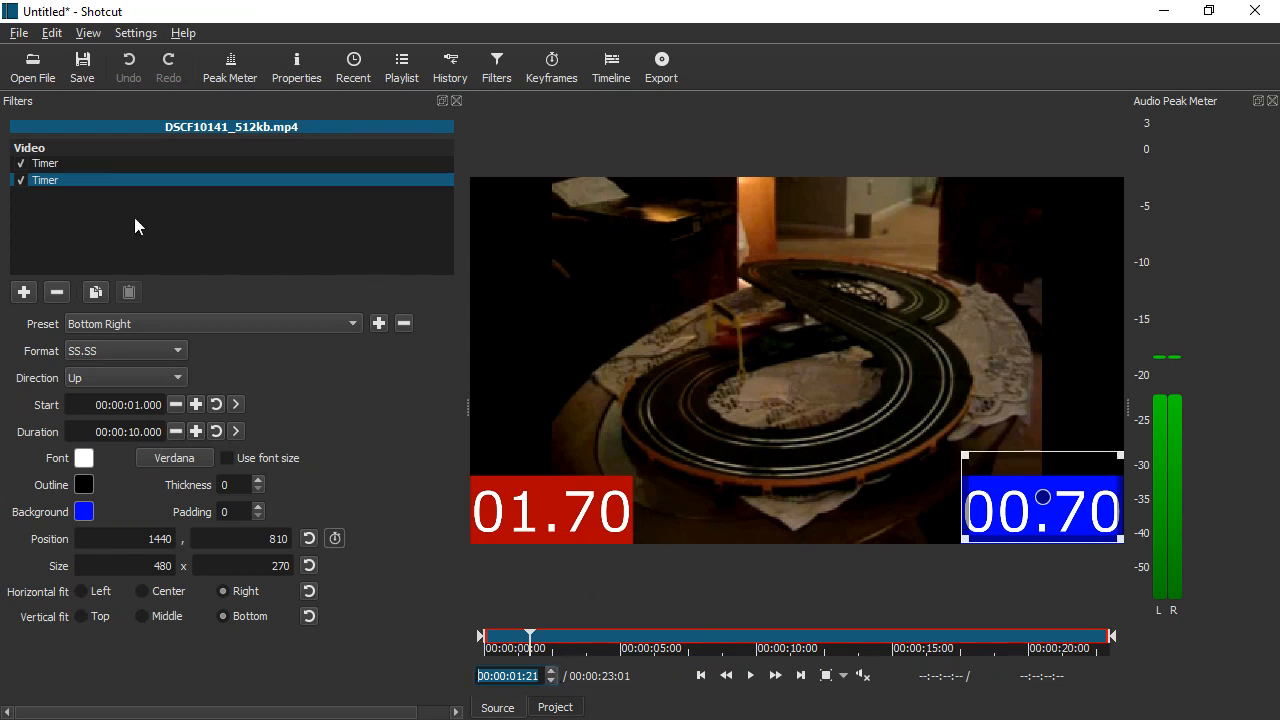
pyautogui.click(44, 164)
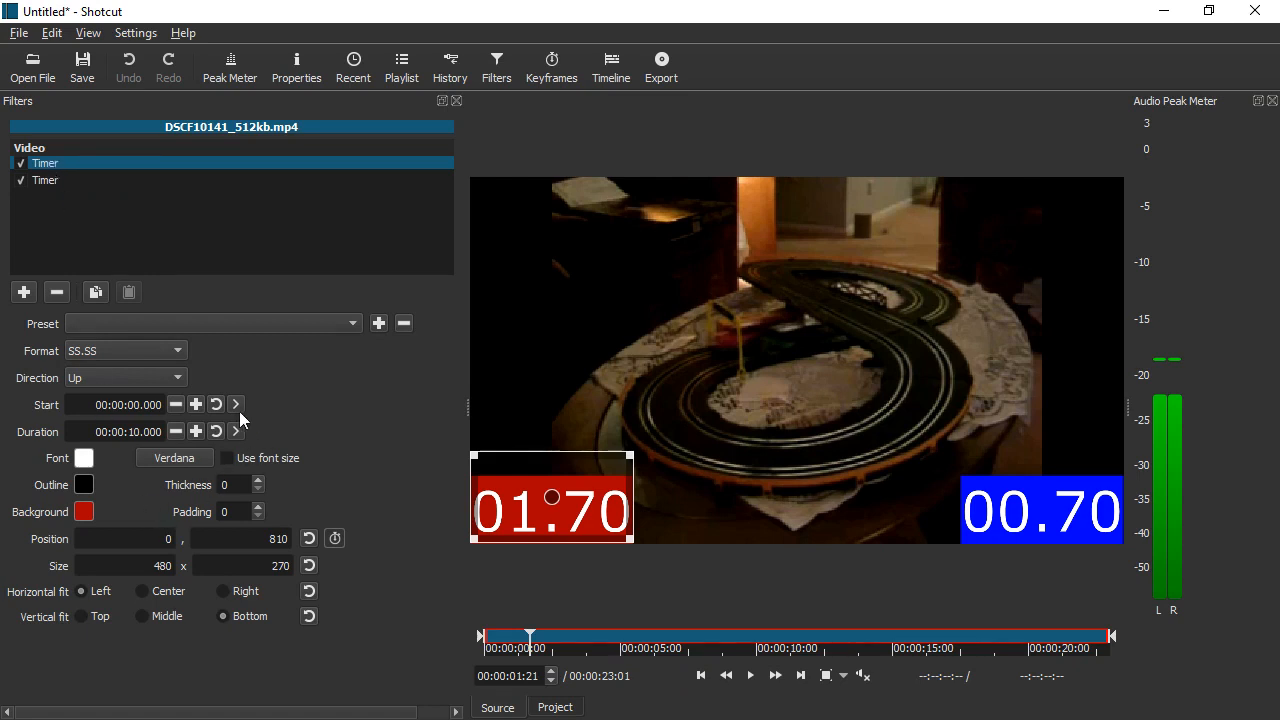
pyautogui.moveTo(236, 404)
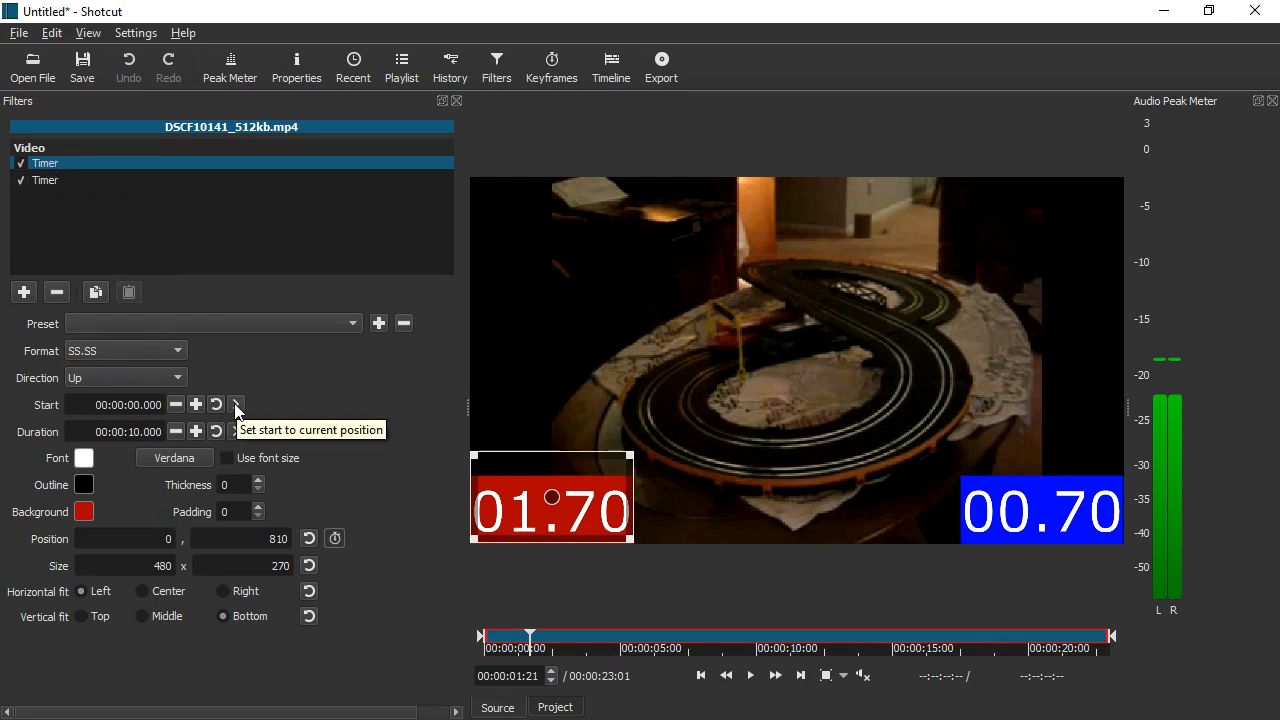
pyautogui.click(236, 404)
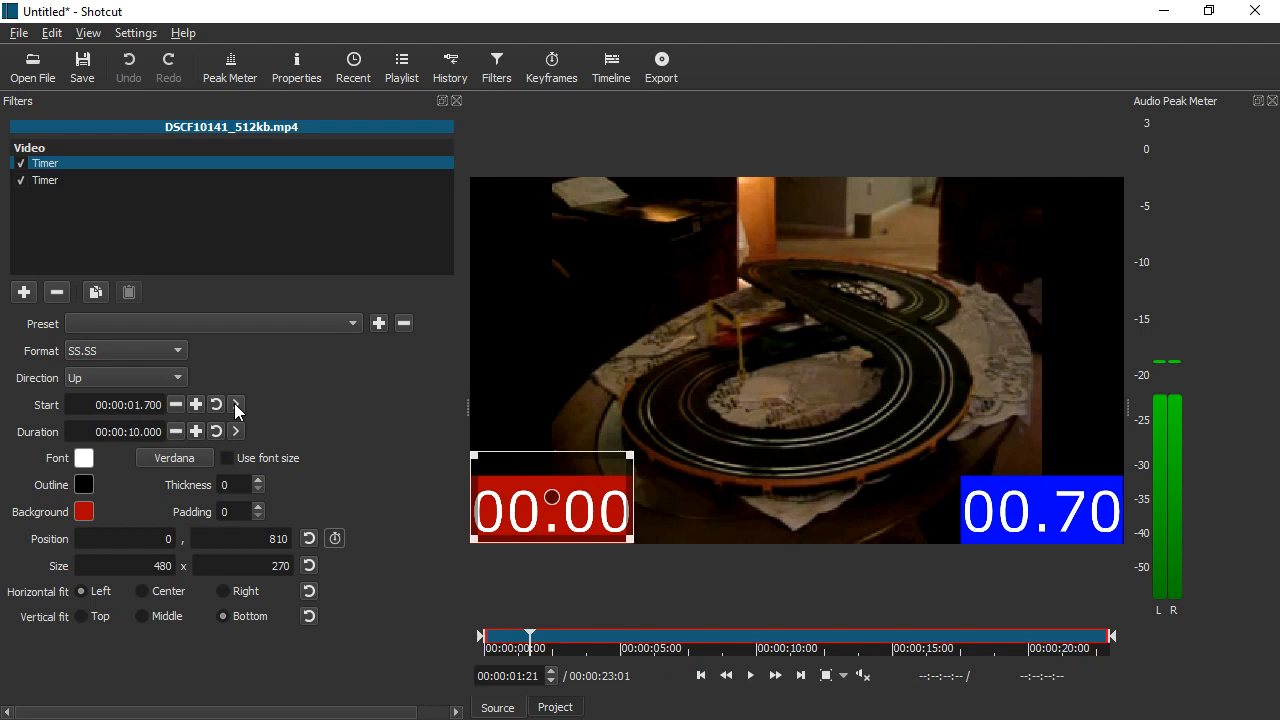
pyautogui.moveTo(556, 672)
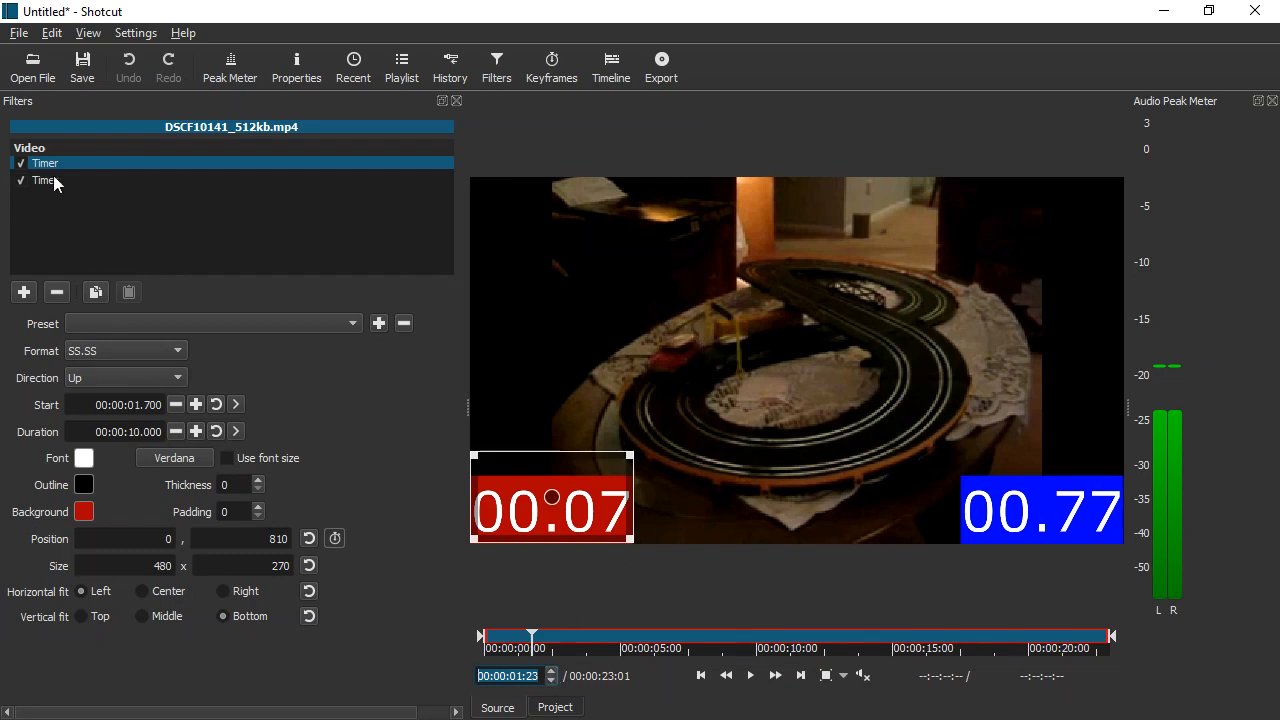
# Set the blue timer's start to 1.767 s at the blue car's start-line crossing
pyautogui.click(44, 180)
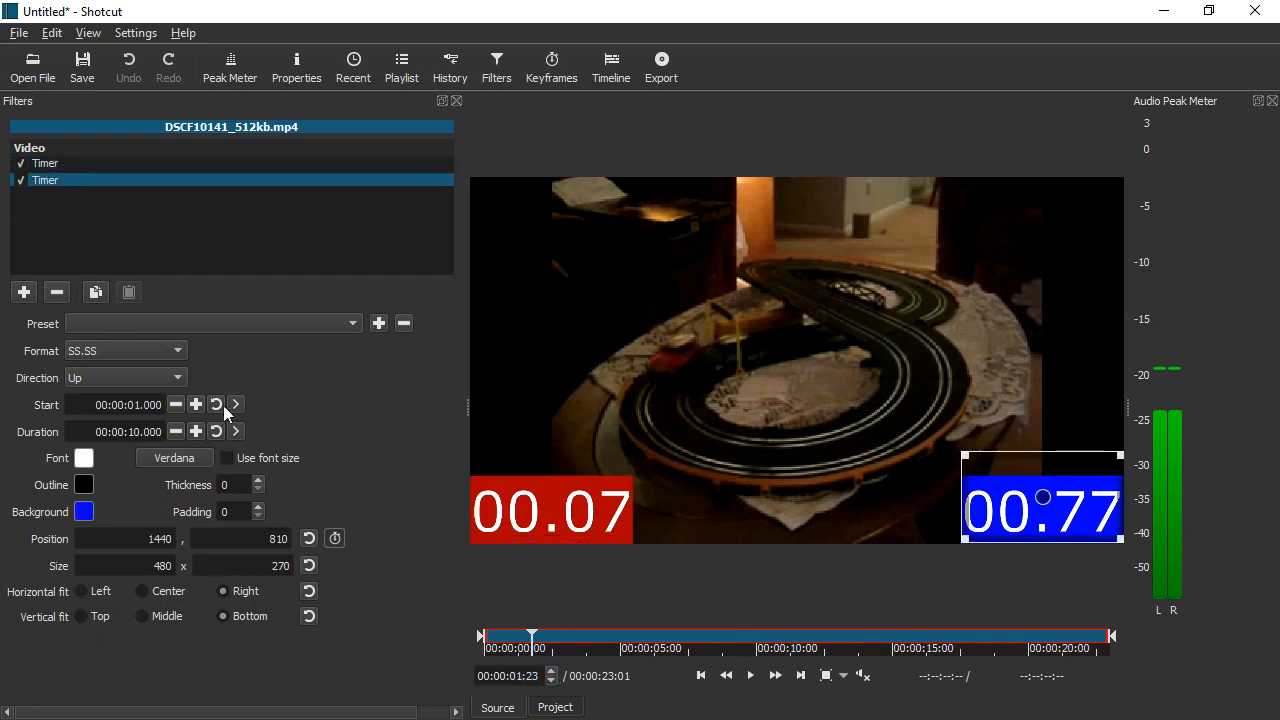
pyautogui.click(236, 404)
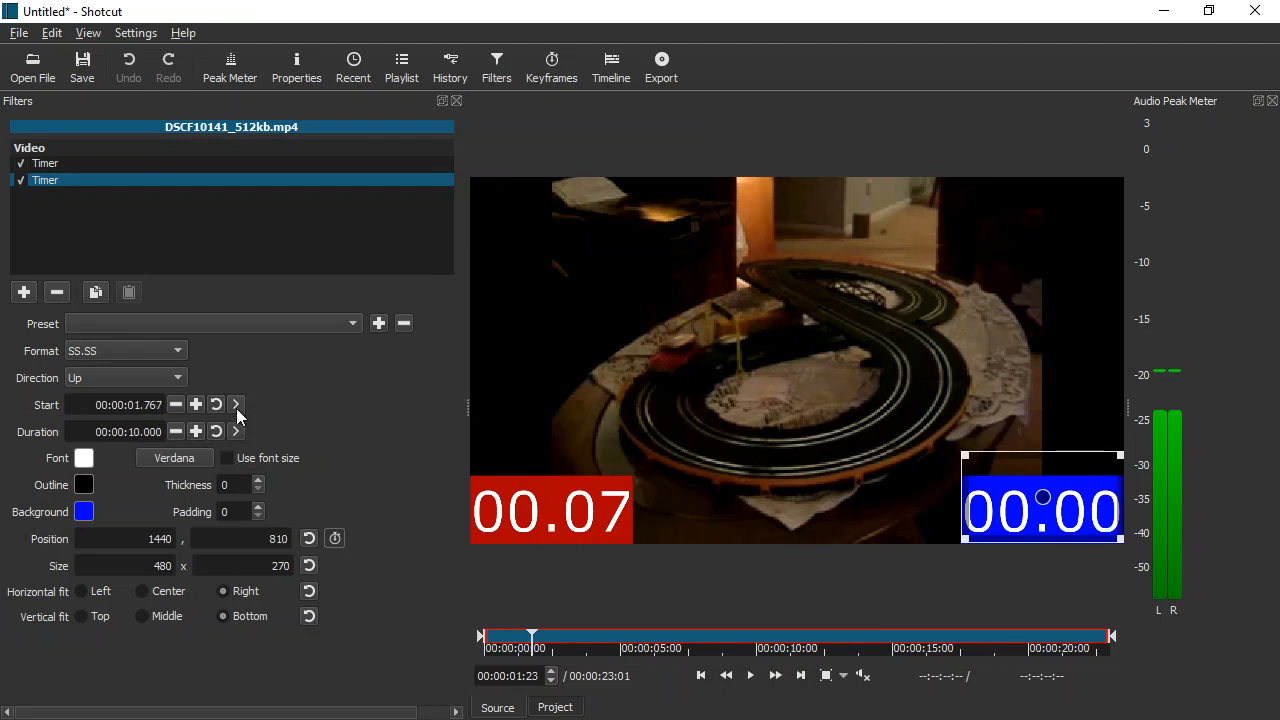
pyautogui.moveTo(750, 676)
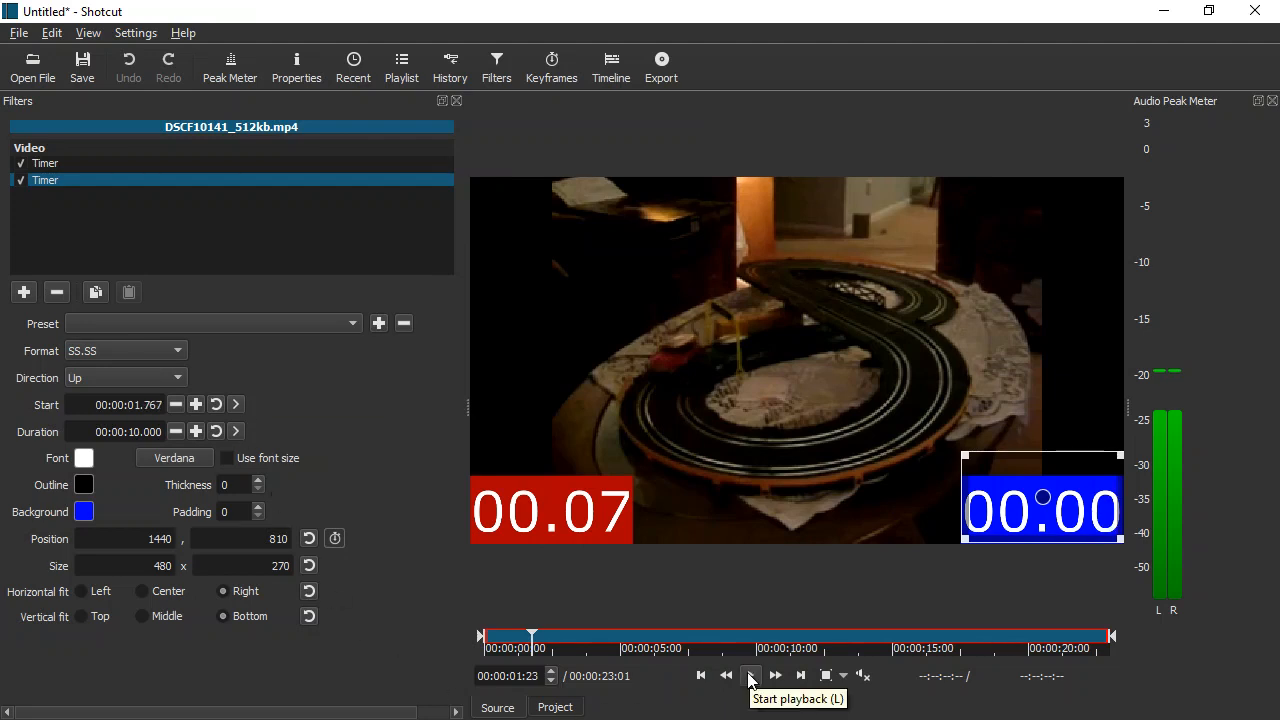
# Set the red timer's end at 2.13 s, the red car's finish-line crossing
pyautogui.click(750, 676)
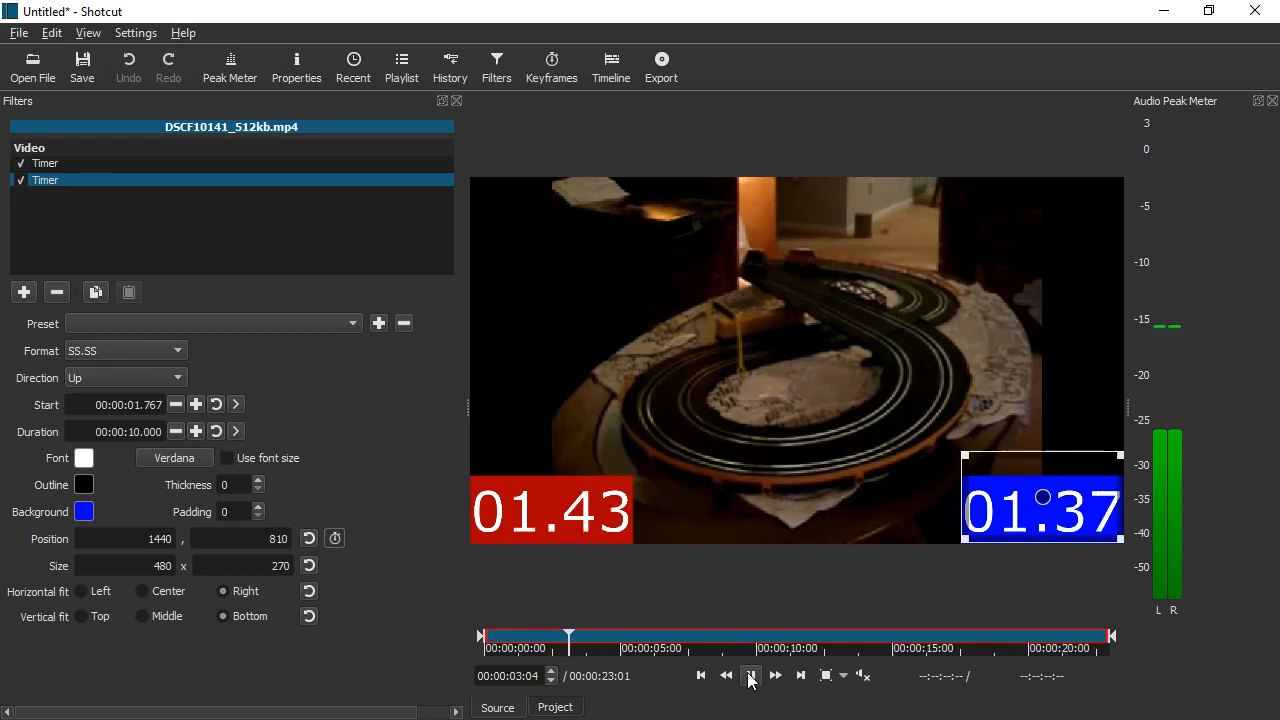
pyautogui.click(750, 676)
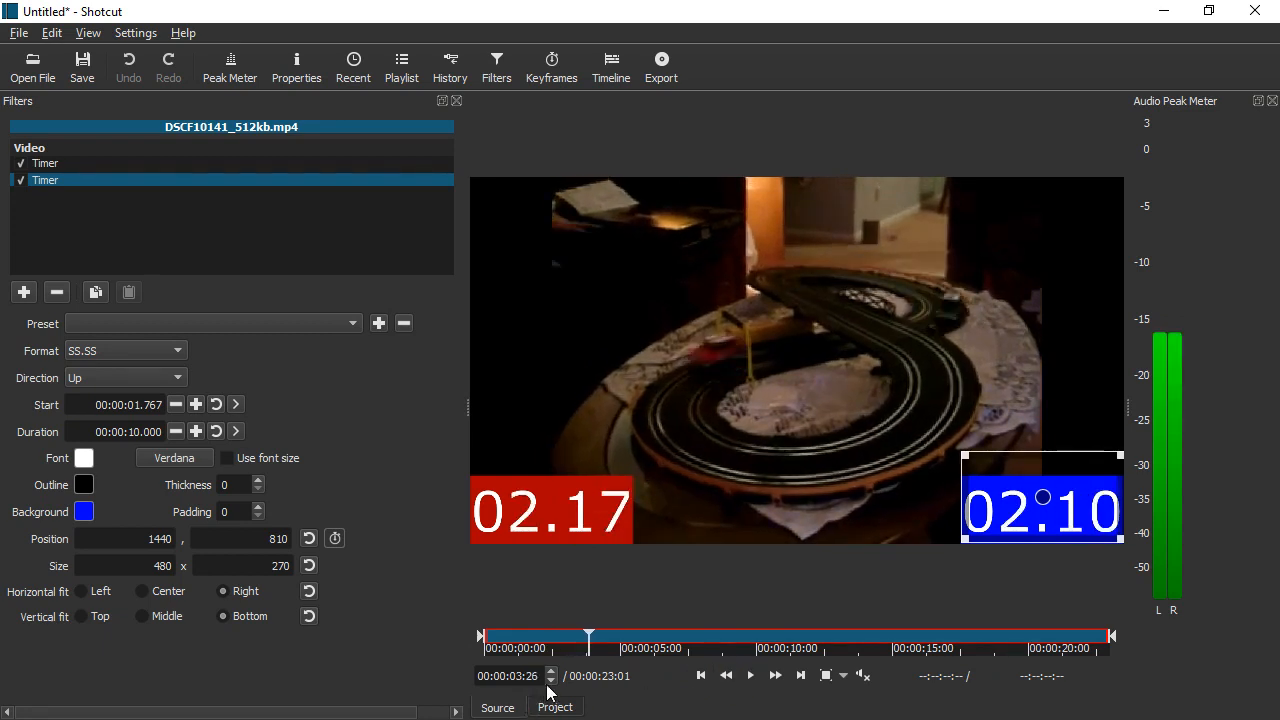
pyautogui.click(550, 680)
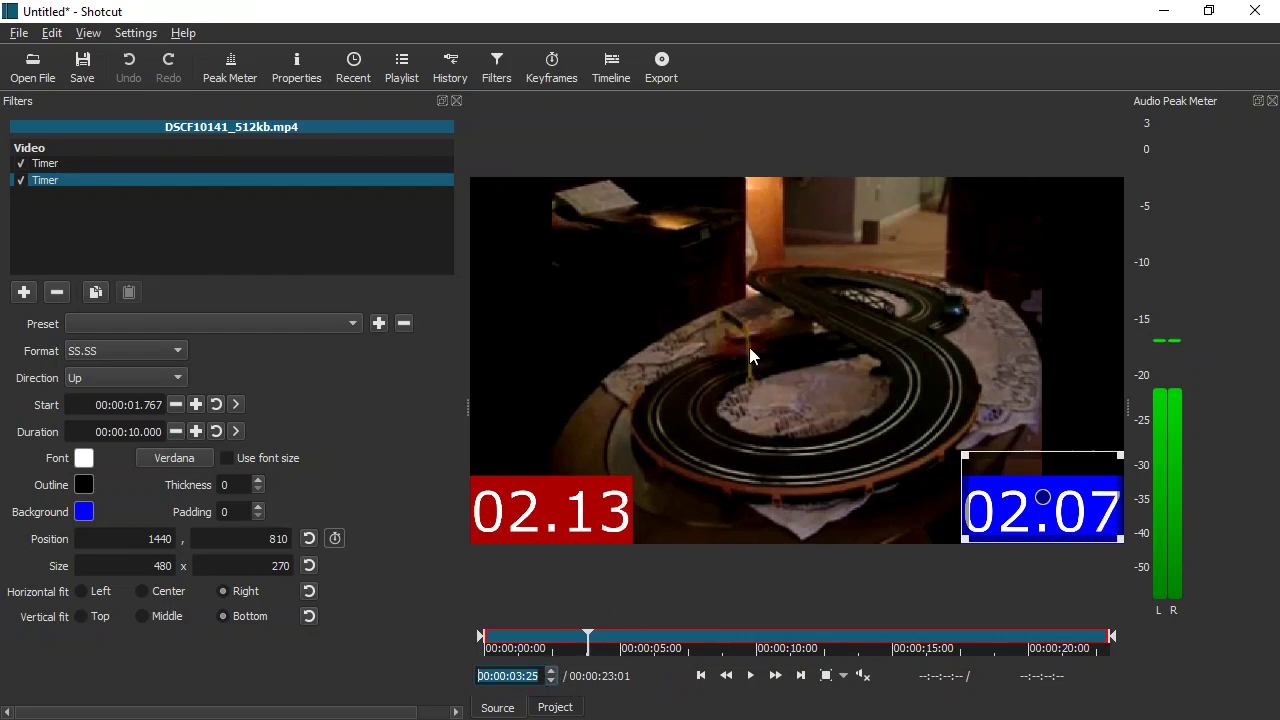
pyautogui.click(44, 164)
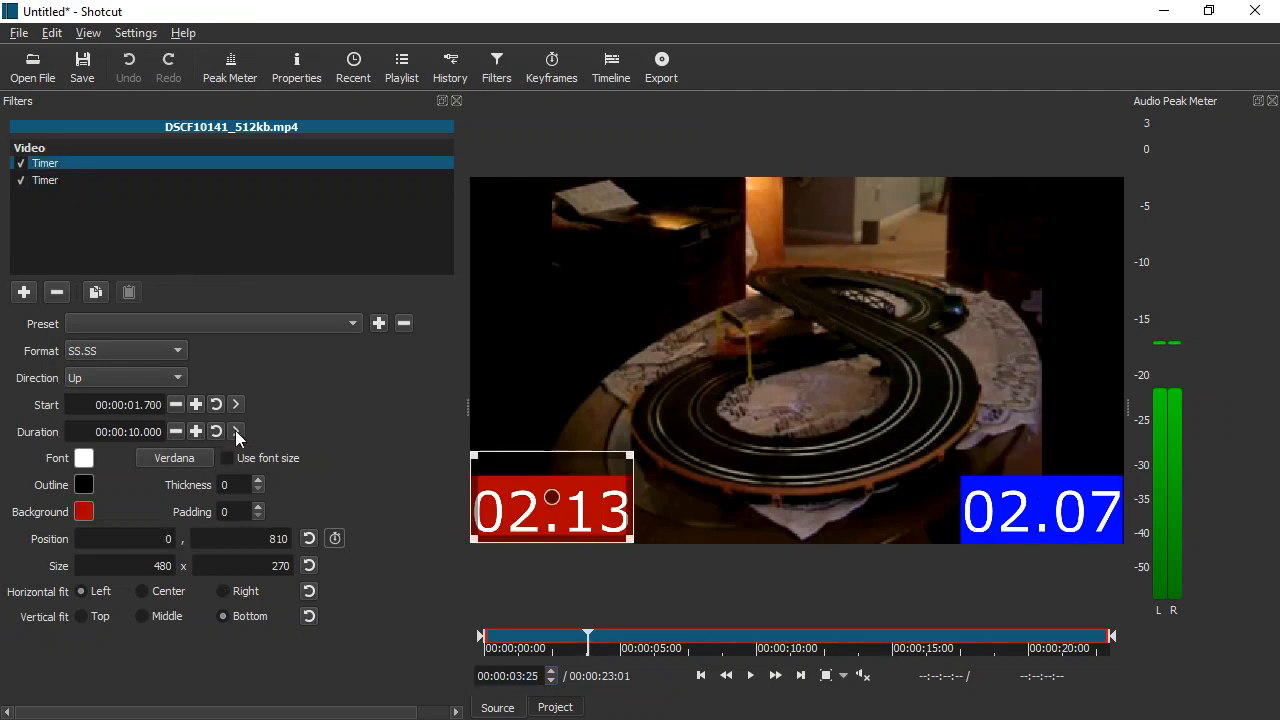
pyautogui.moveTo(236, 432)
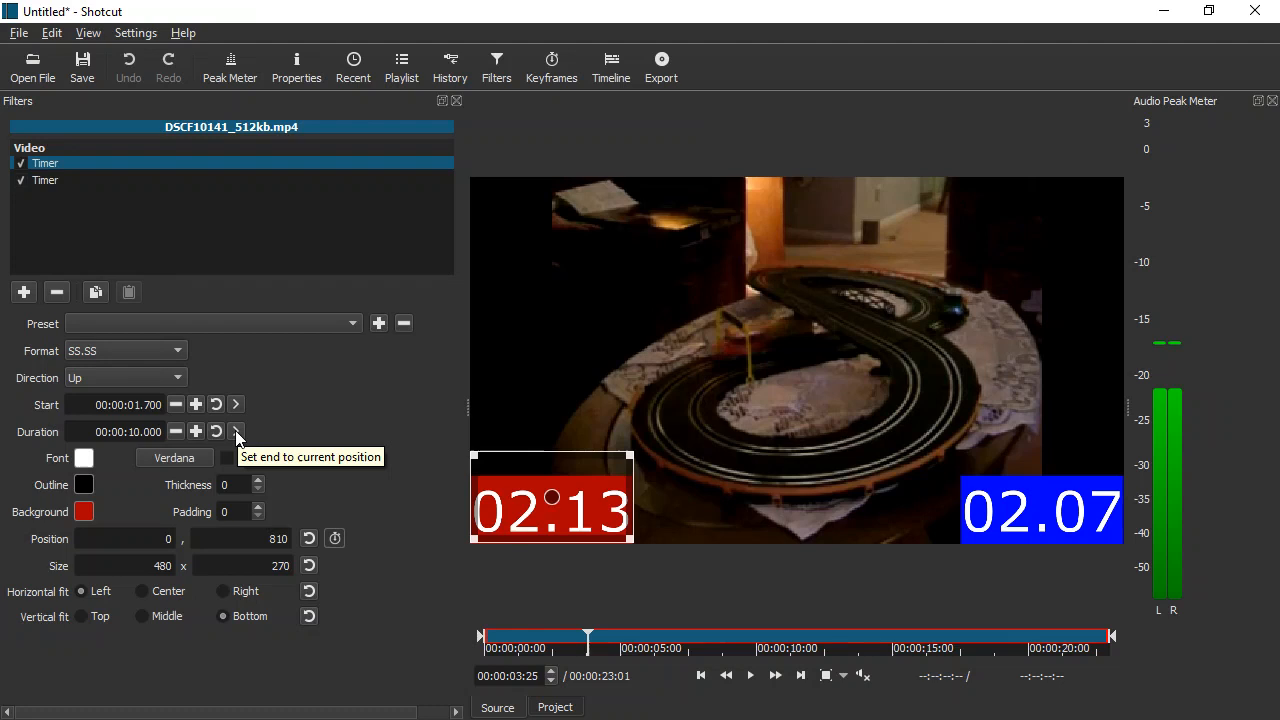
pyautogui.click(236, 432)
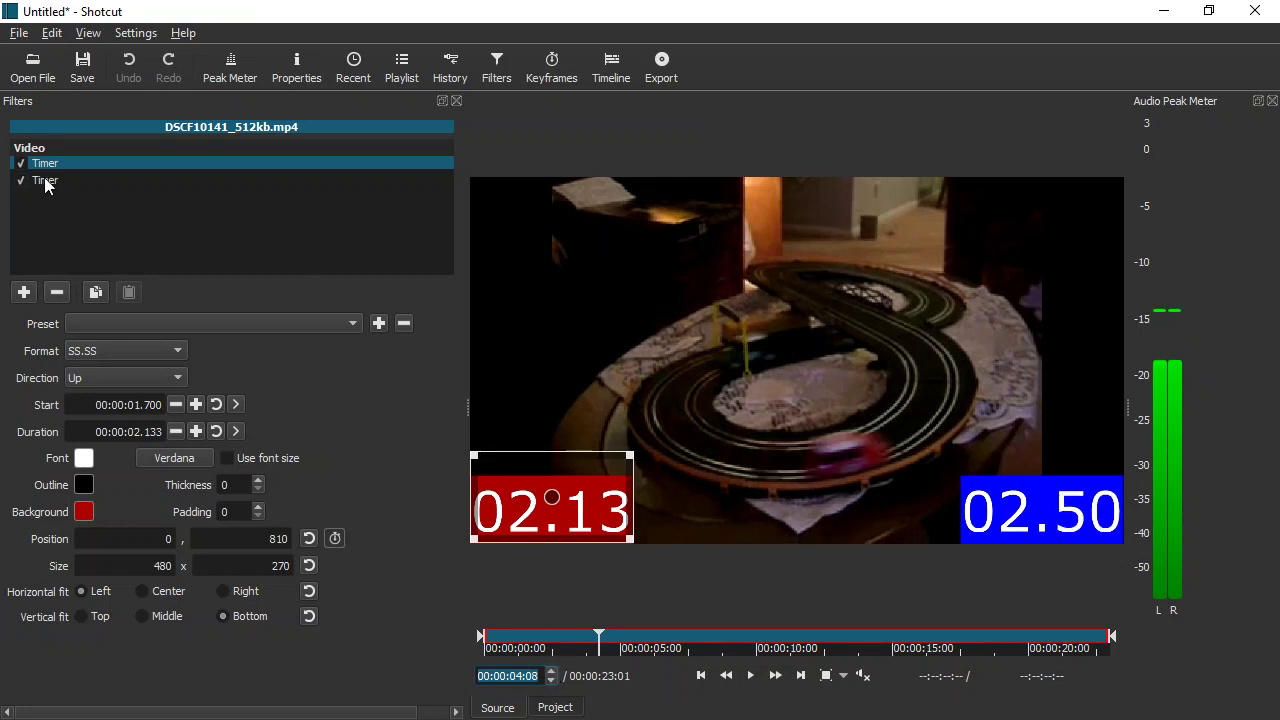
# Set the blue timer's end at 2.50 s at its finish crossing, then rewind to the start
pyautogui.click(44, 180)
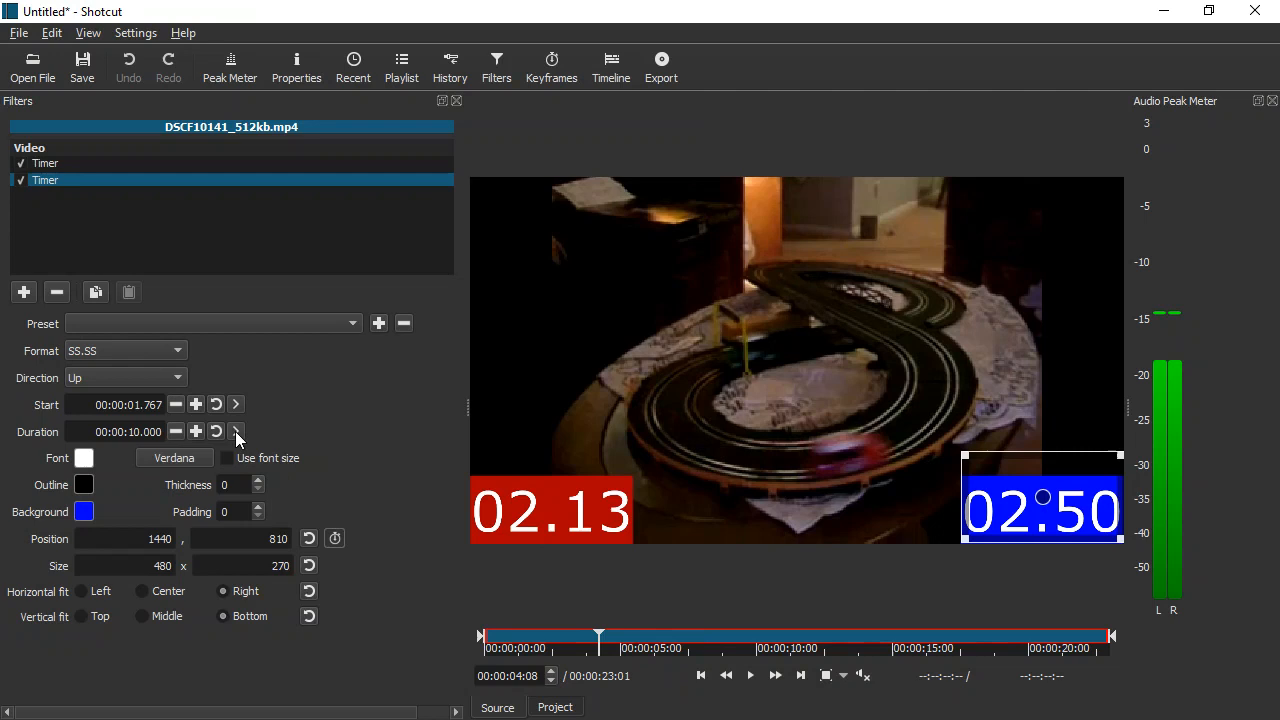
pyautogui.moveTo(236, 432)
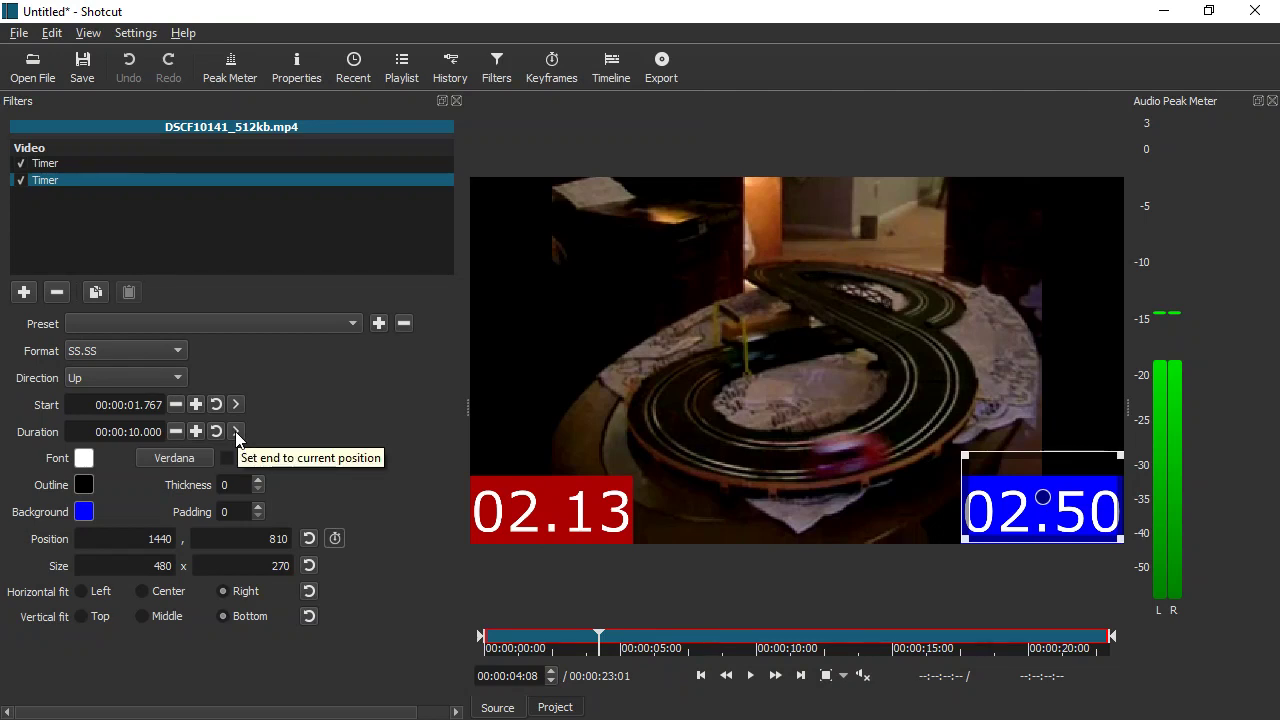
pyautogui.click(236, 432)
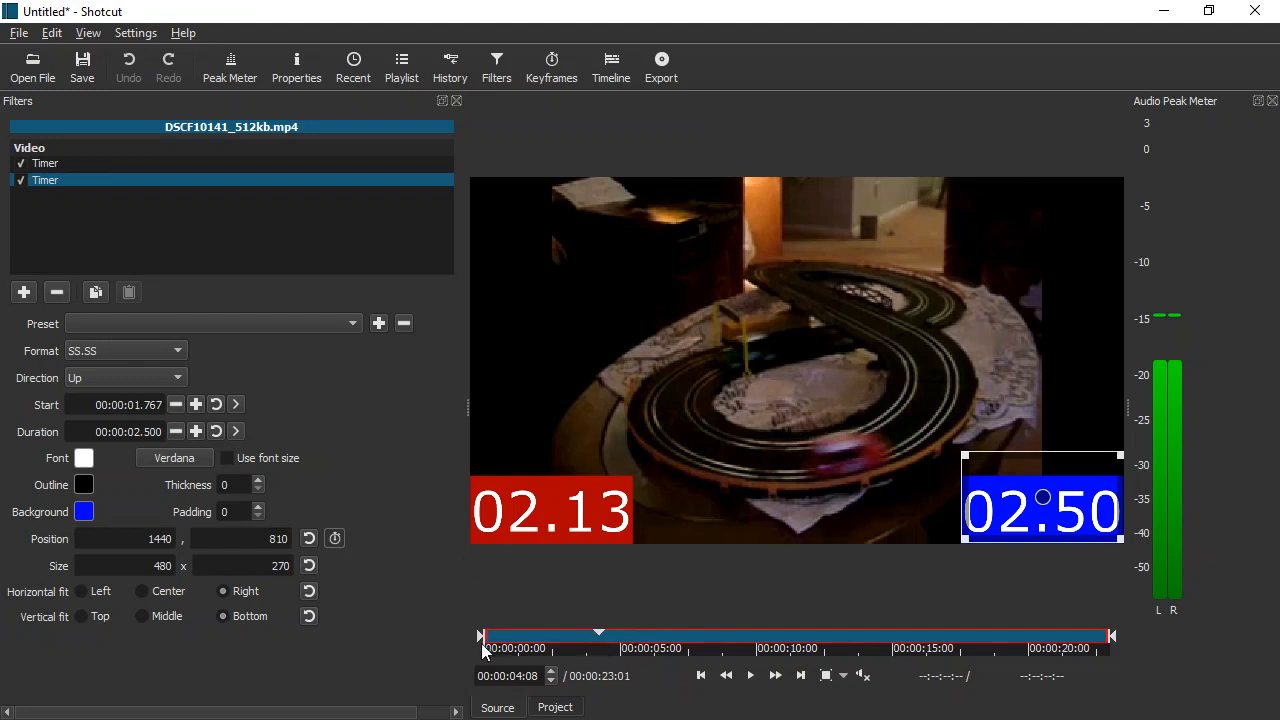
pyautogui.click(700, 676)
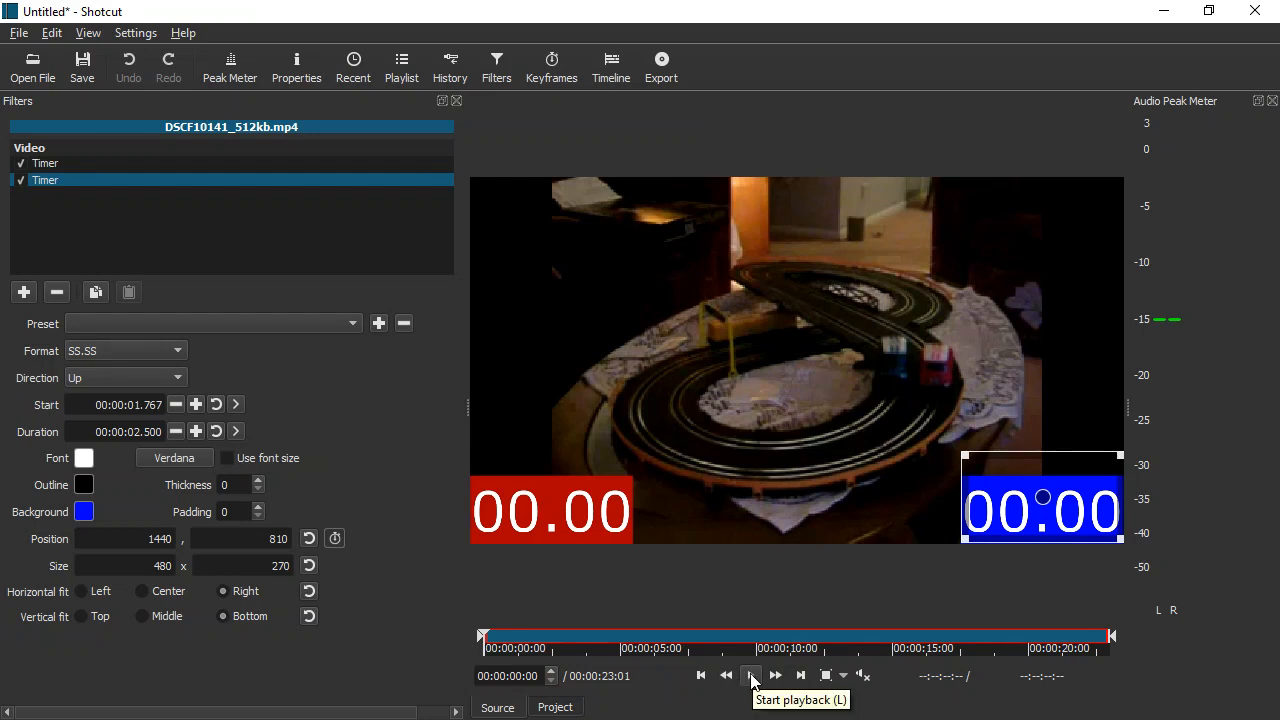
pyautogui.click(752, 676)
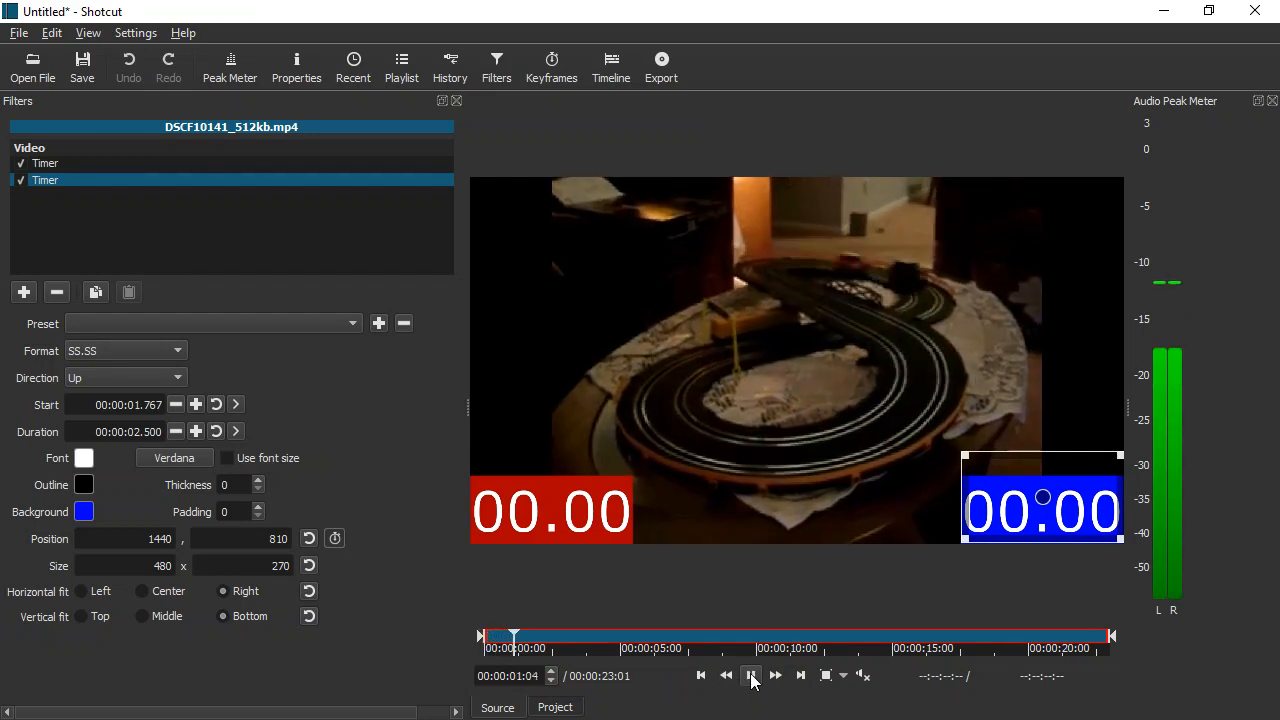
pyautogui.click(752, 676)
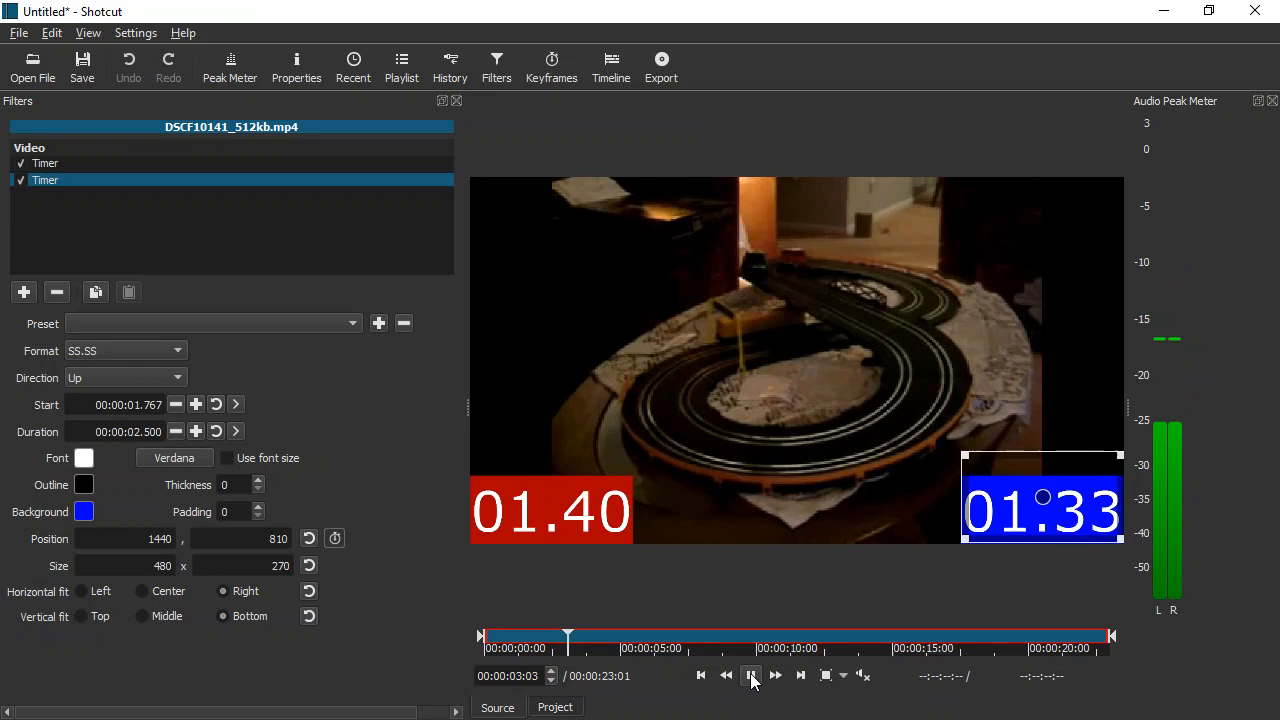
pyautogui.click(752, 676)
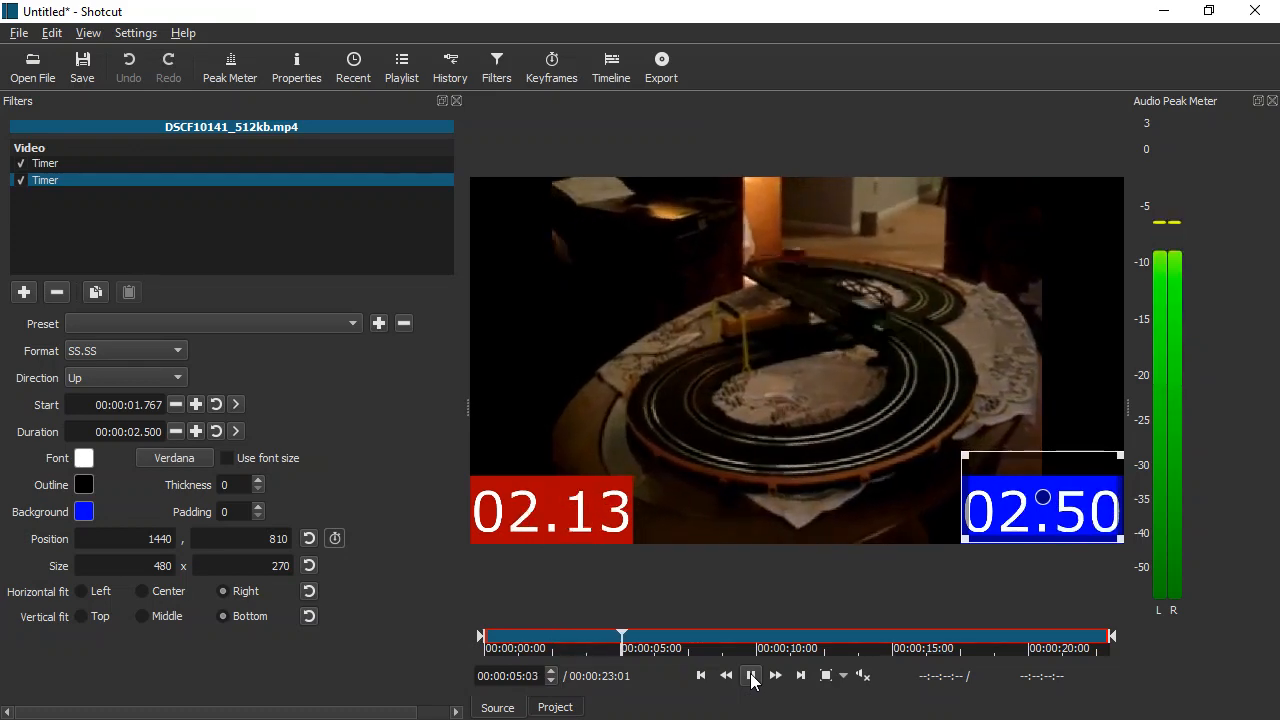
pyautogui.click(752, 676)
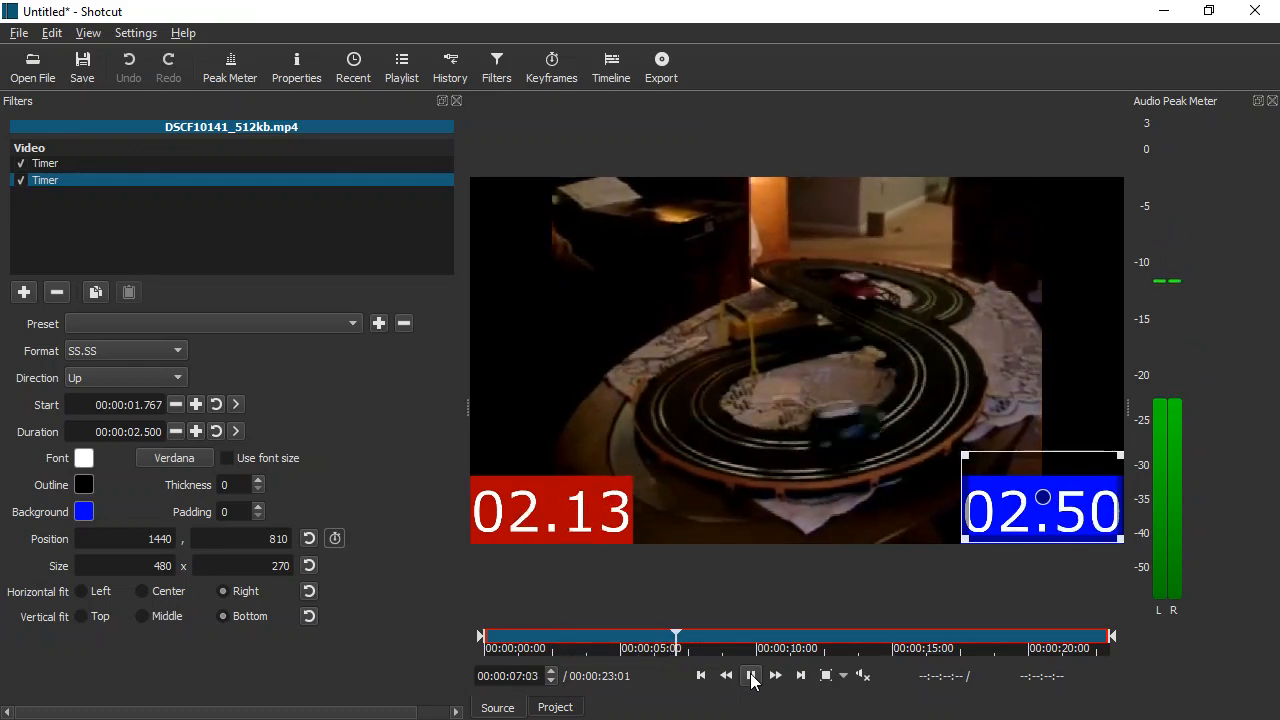
pyautogui.click(752, 676)
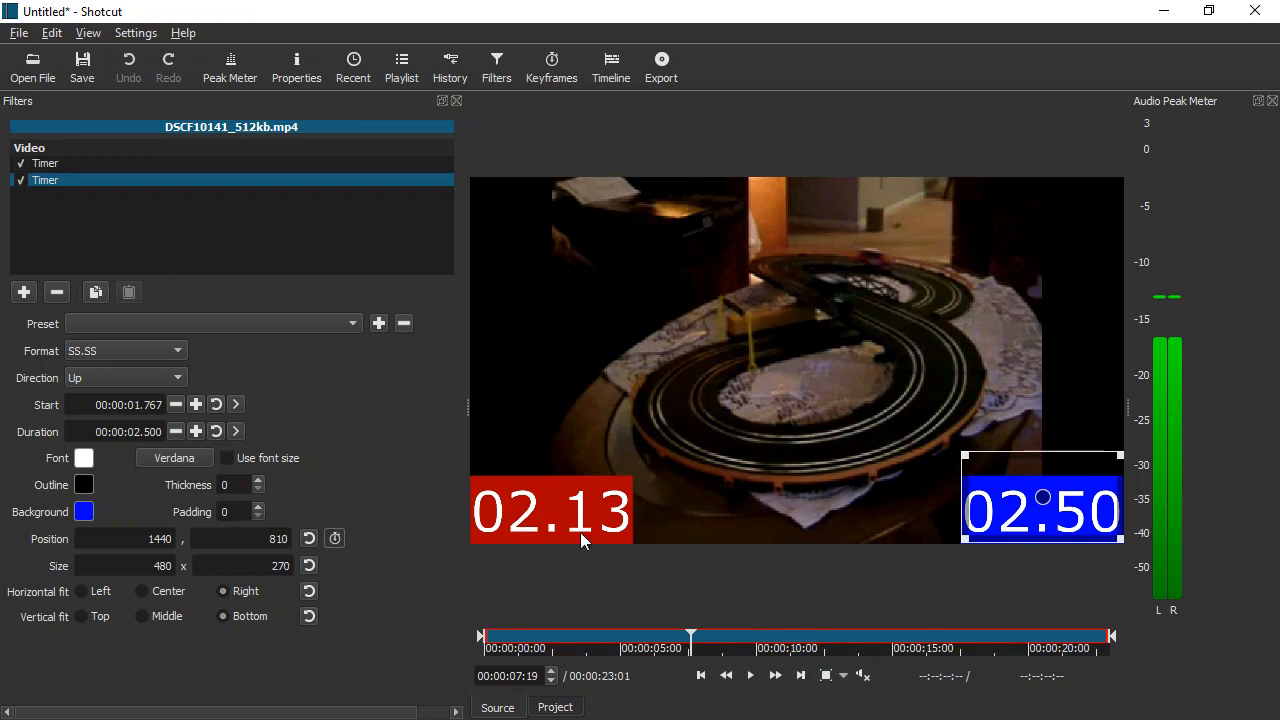
pyautogui.moveTo(464, 402)
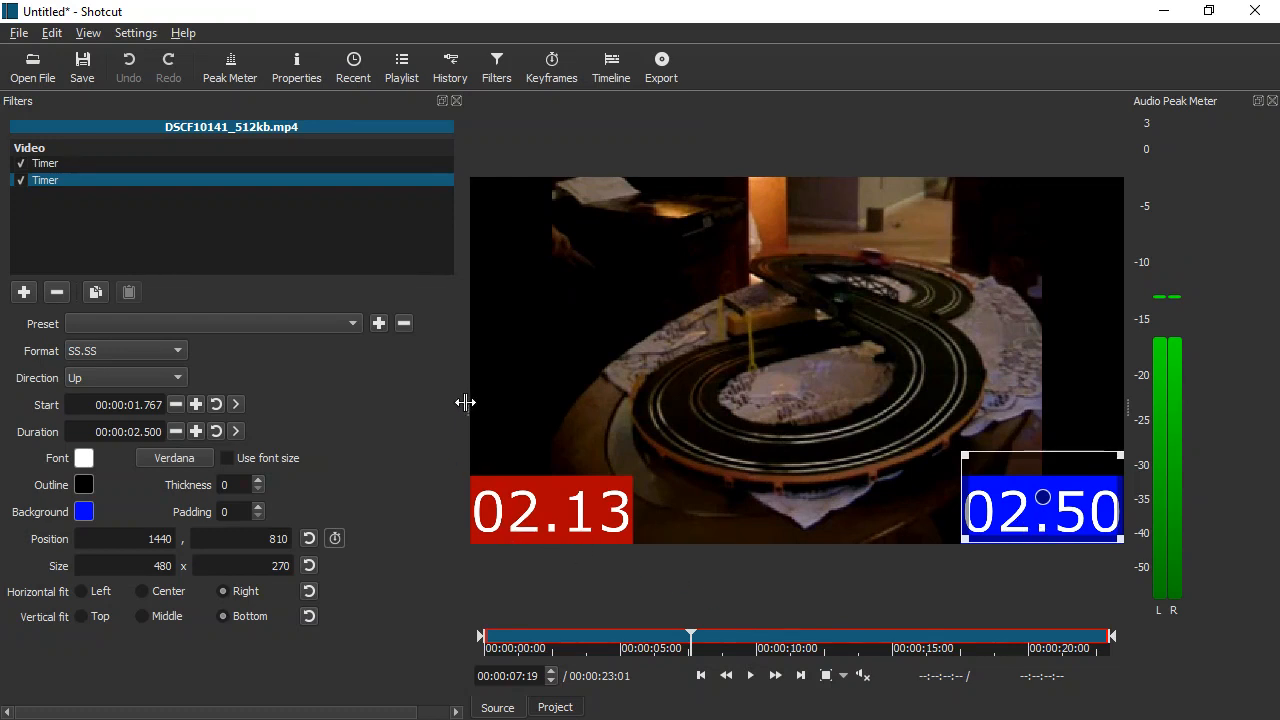